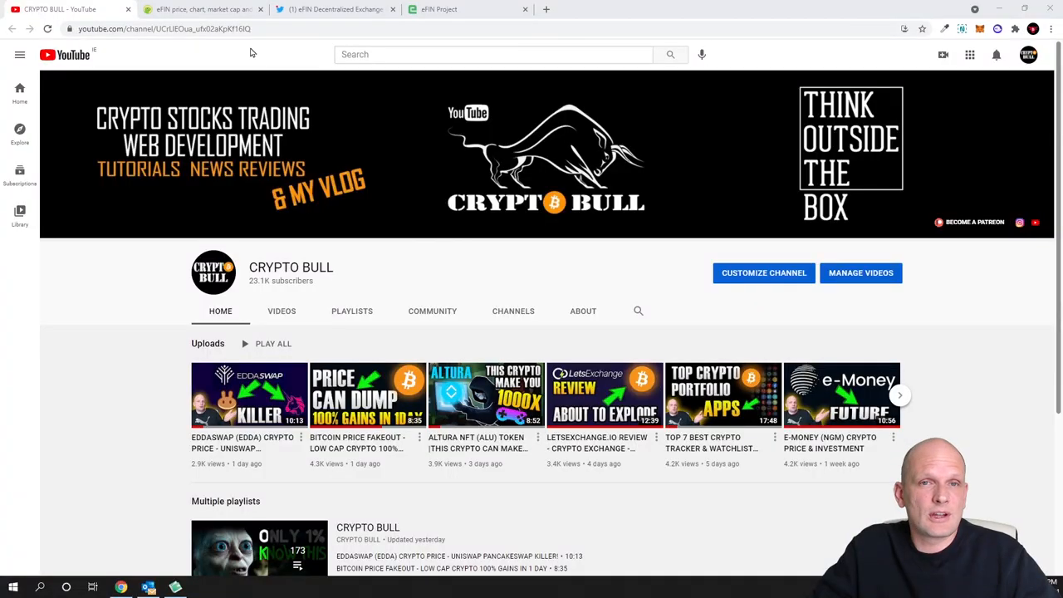
- Review eFIN's CoinGecko page: about $0.00069 price, 11.5 billion circulating supply, and markets
{"action": "left_click", "coordinate": [199, 9]}
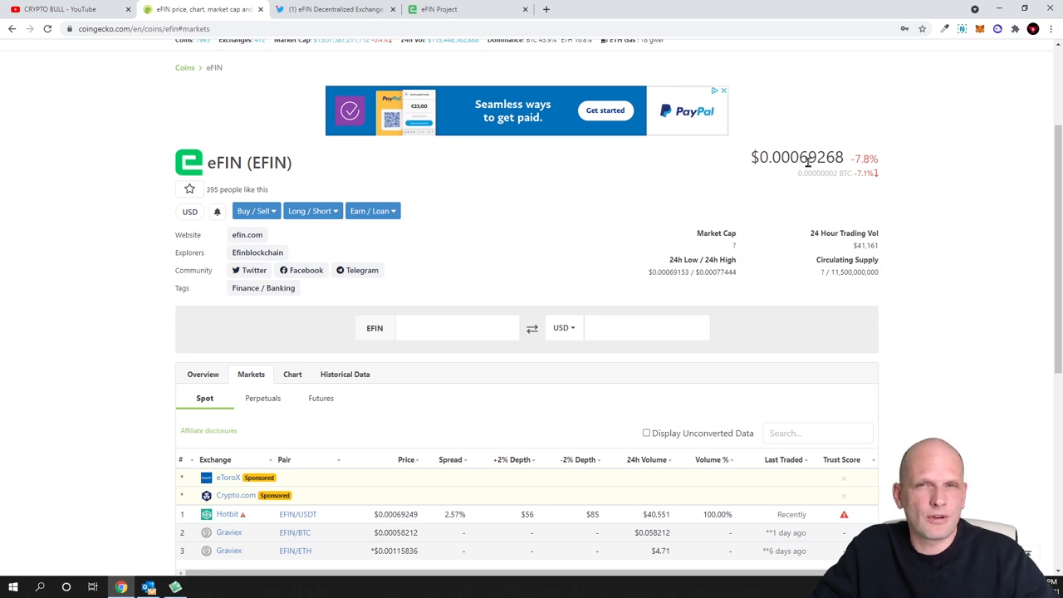
{"action": "mouse_move", "coordinate": [859, 261]}
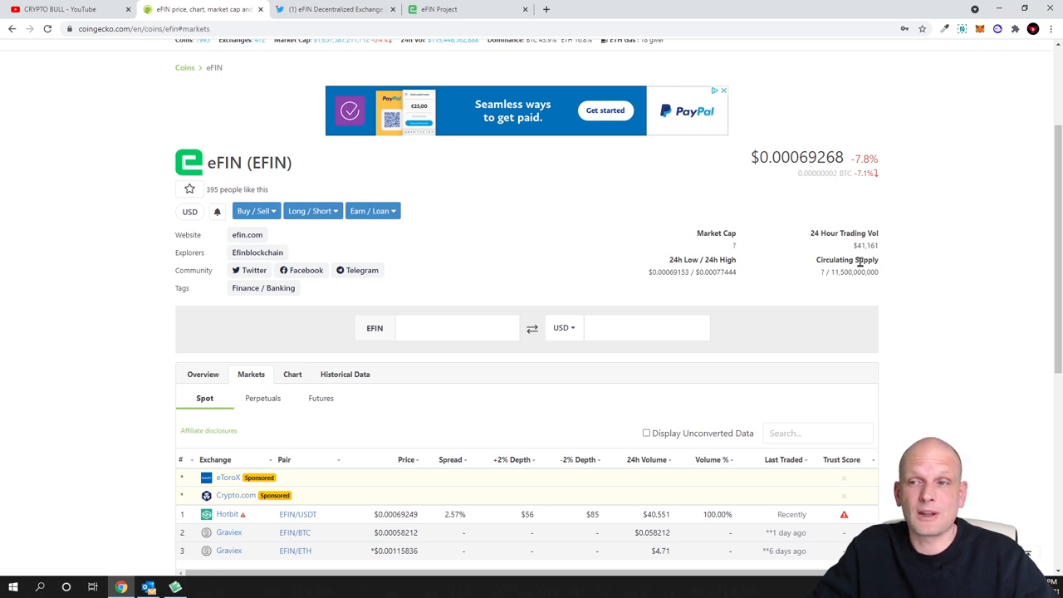
{"action": "mouse_move", "coordinate": [832, 282]}
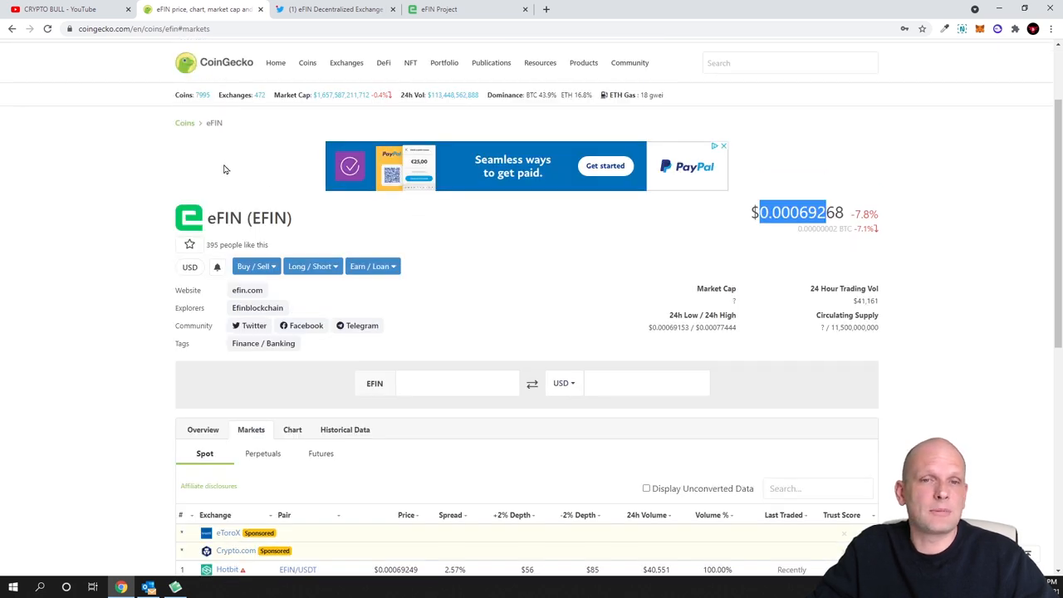
{"action": "mouse_move", "coordinate": [276, 167]}
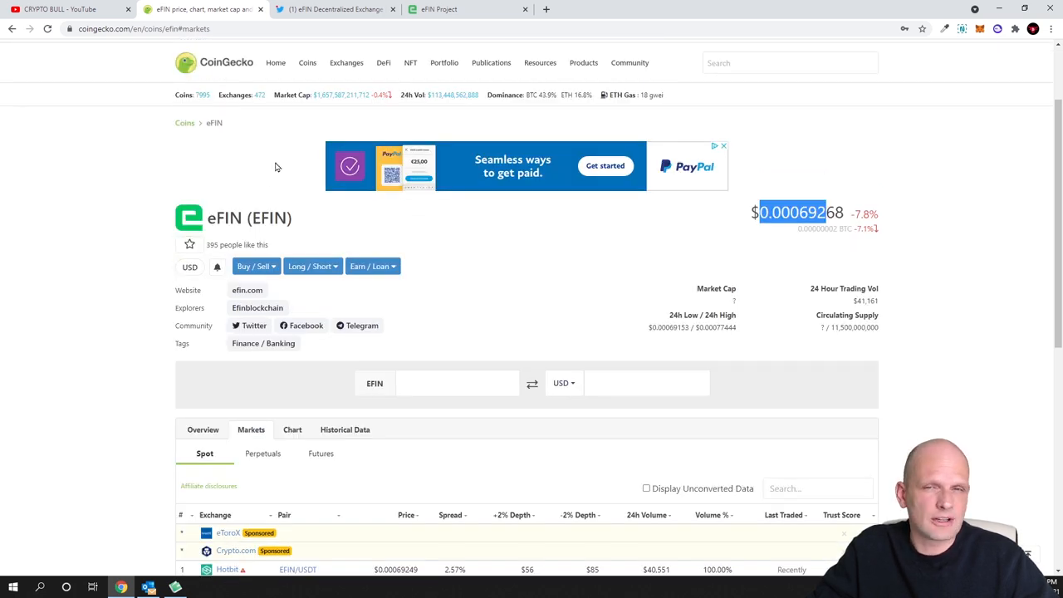
{"action": "scroll", "scroll_direction": "down", "scroll_amount": 3}
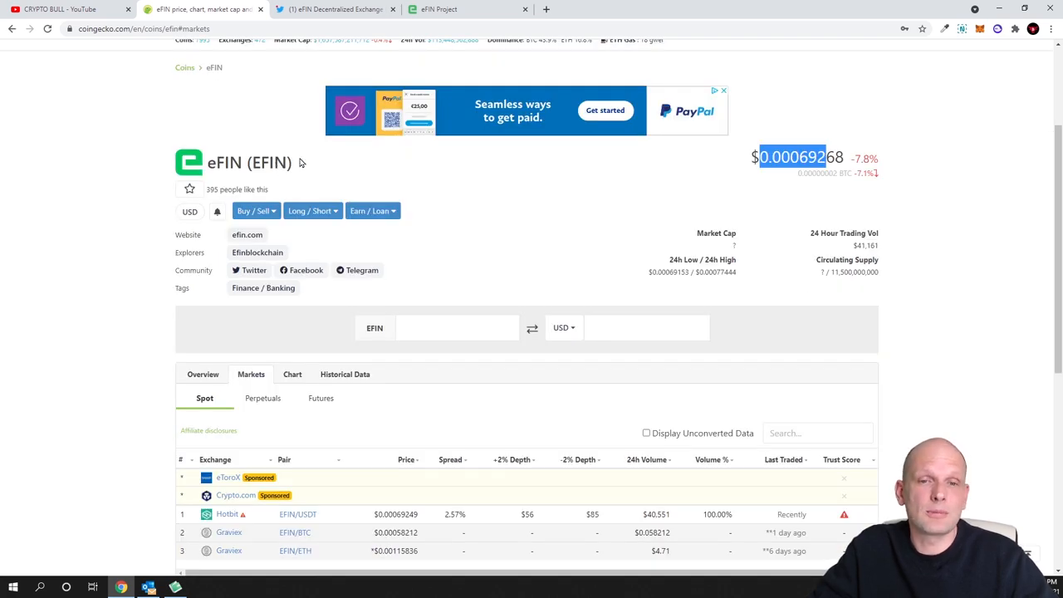
{"action": "scroll", "scroll_direction": "down", "scroll_amount": 3}
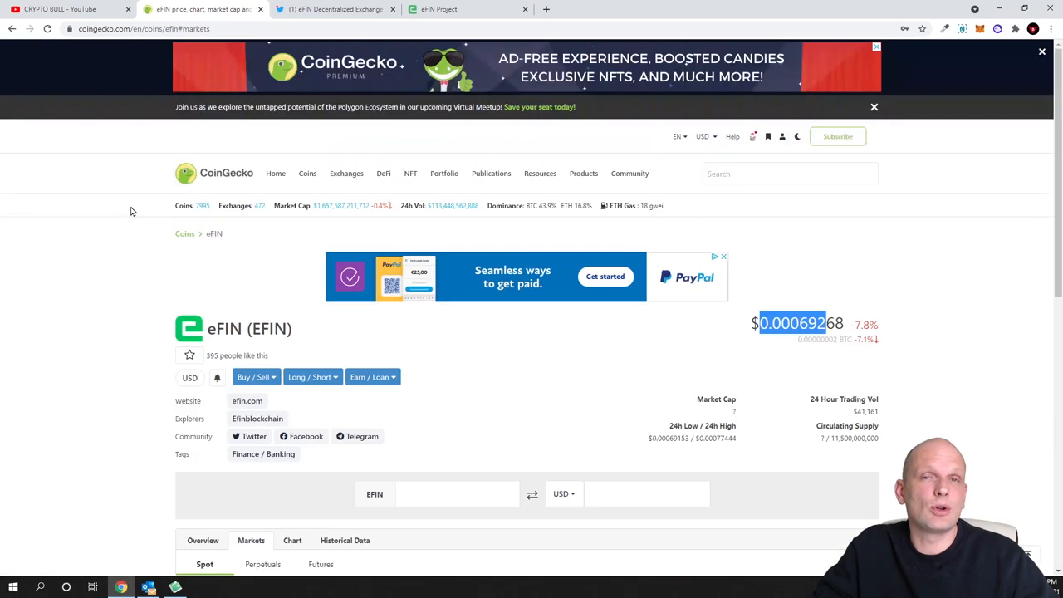
{"action": "scroll", "scroll_direction": "down", "scroll_amount": 3}
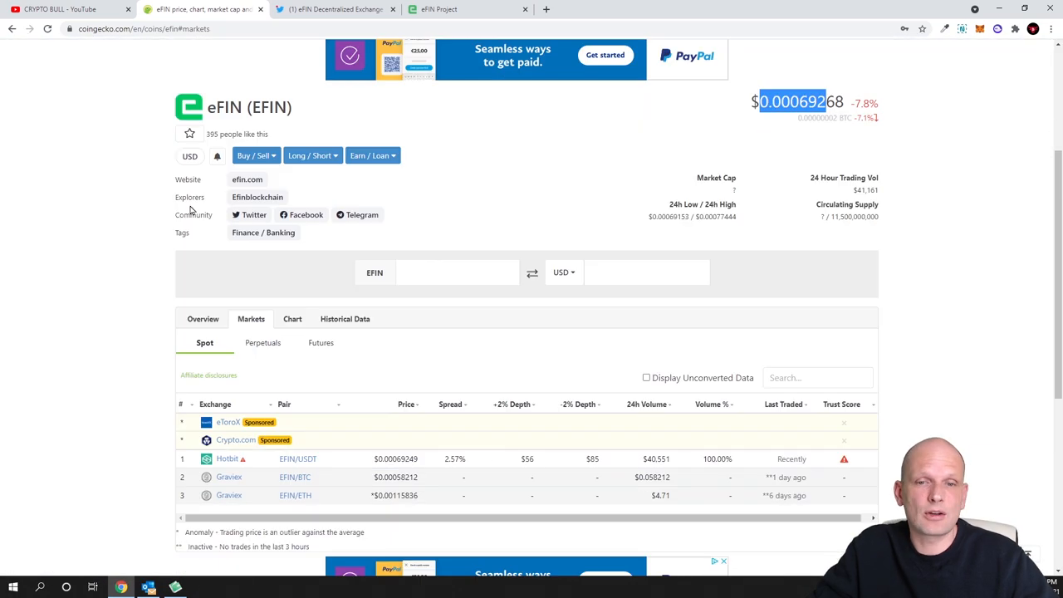
{"action": "scroll", "scroll_direction": "down", "scroll_amount": 3}
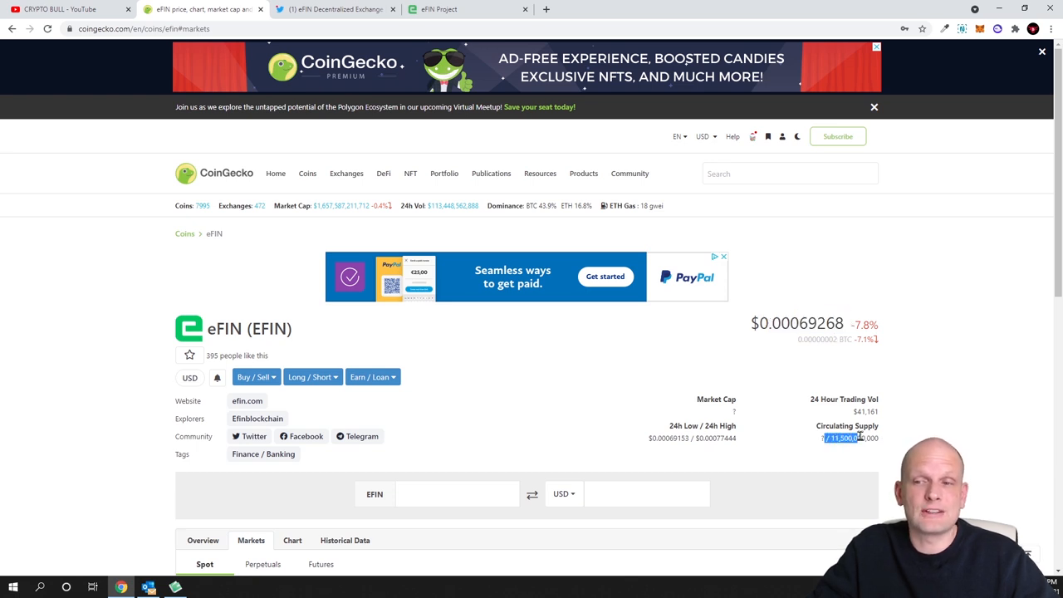
{"action": "mouse_move", "coordinate": [801, 453]}
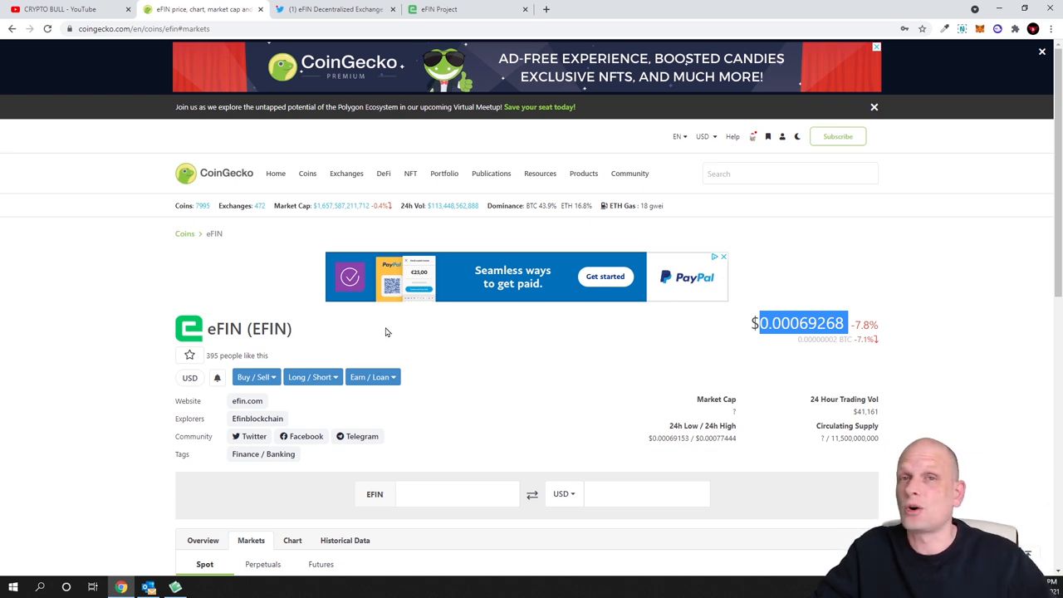
{"action": "mouse_move", "coordinate": [405, 202]}
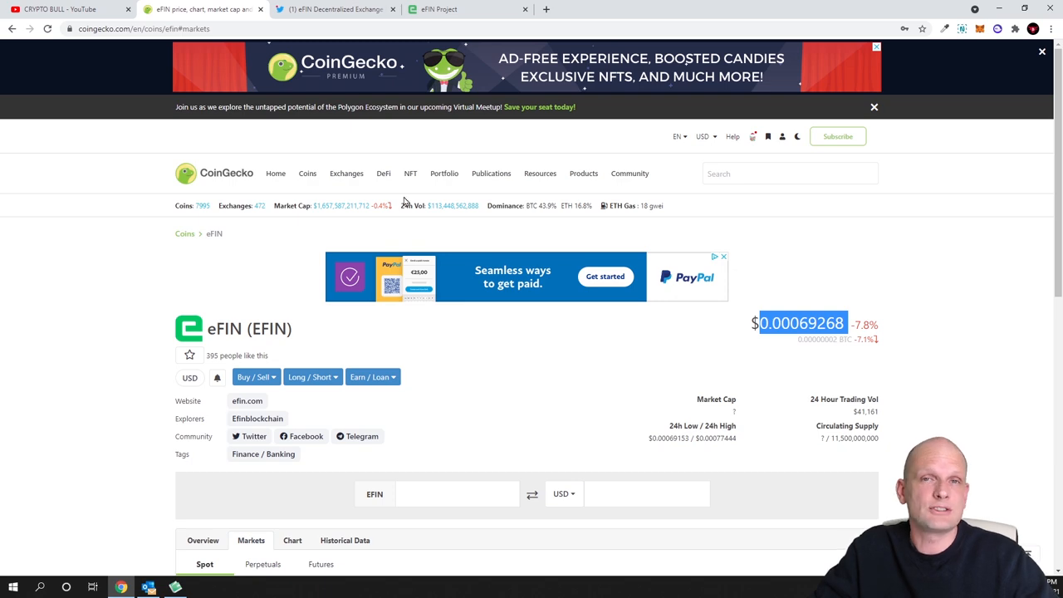
{"action": "left_click", "coordinate": [332, 10]}
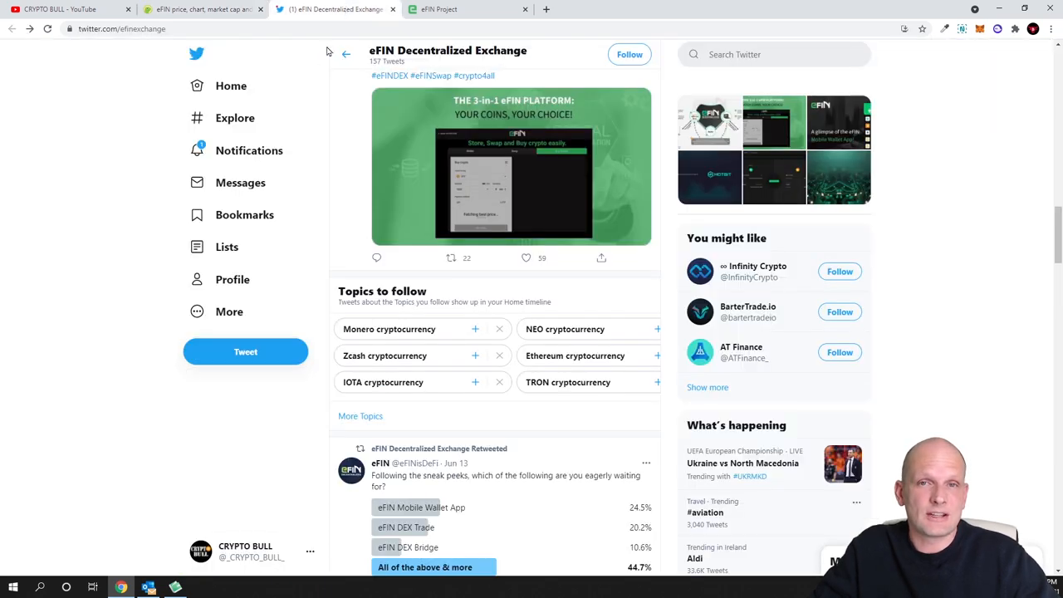
{"action": "scroll", "scroll_direction": "down", "scroll_amount": 3}
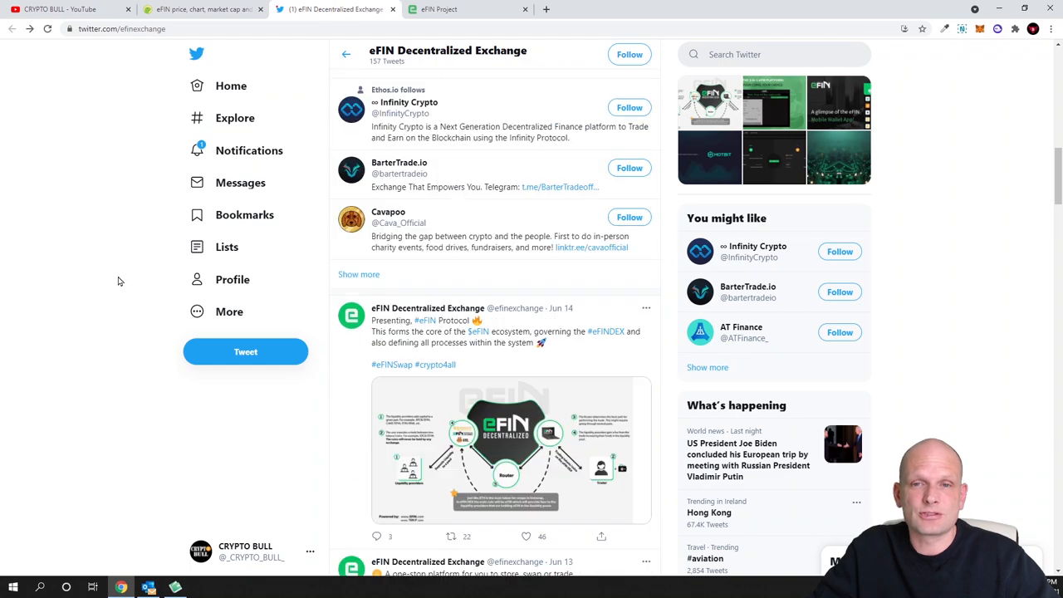
{"action": "scroll", "scroll_direction": "down", "scroll_amount": 3}
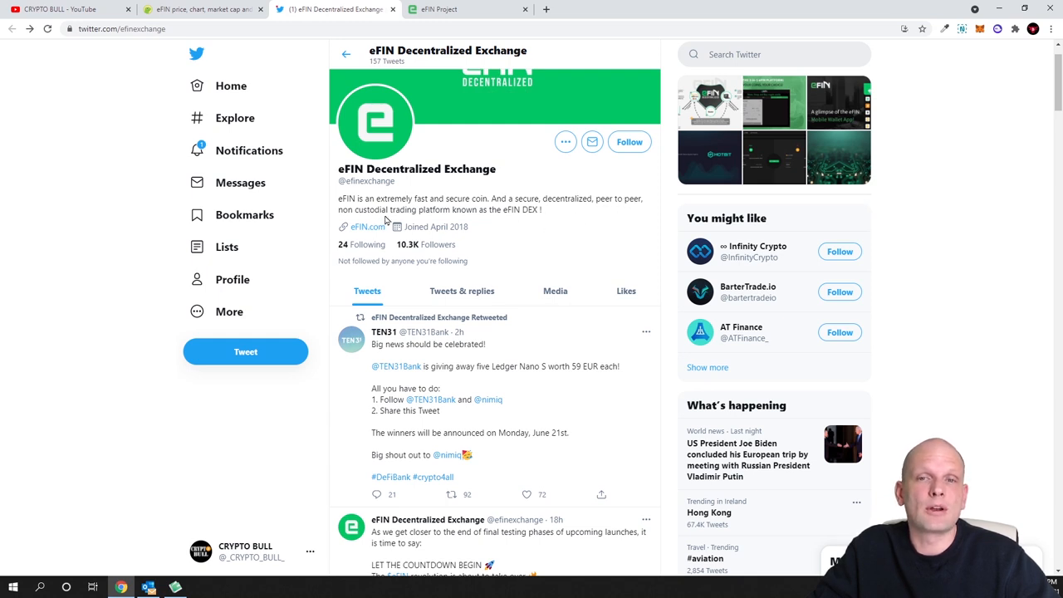
{"action": "mouse_move", "coordinate": [501, 220]}
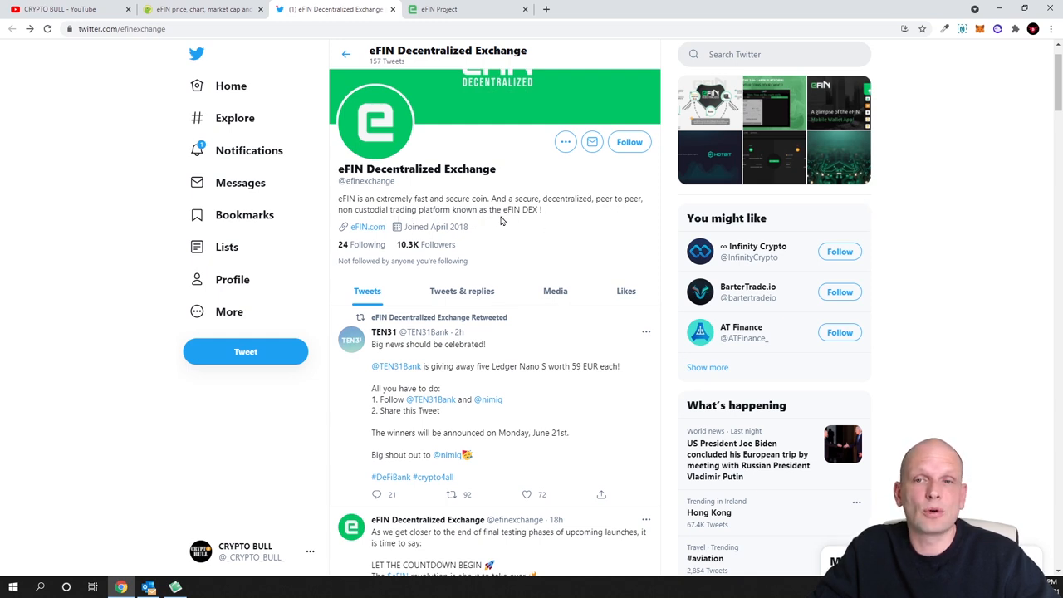
{"action": "mouse_move", "coordinate": [534, 220]}
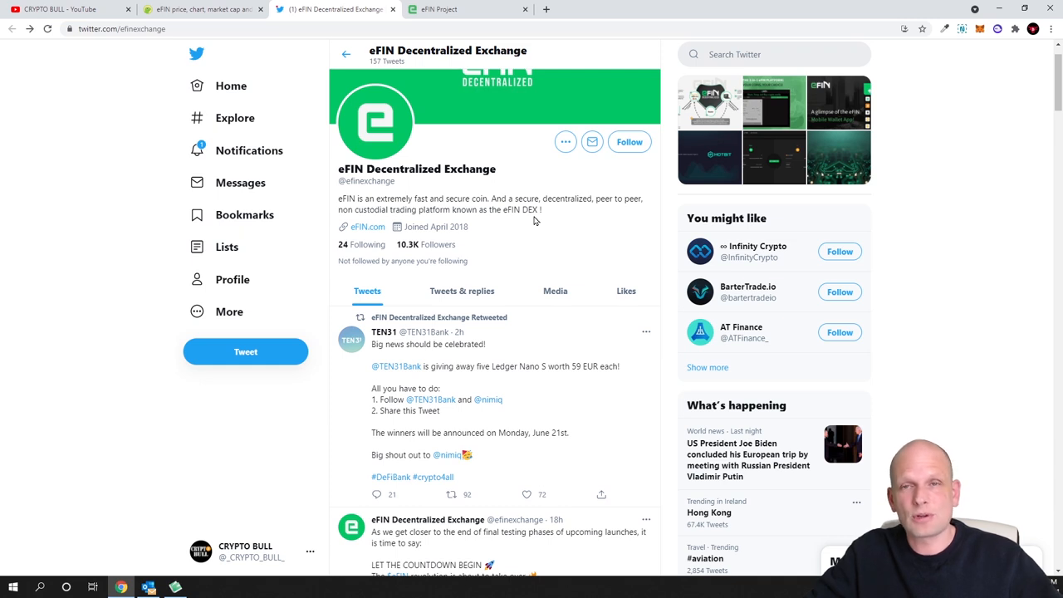
{"action": "mouse_move", "coordinate": [510, 233]}
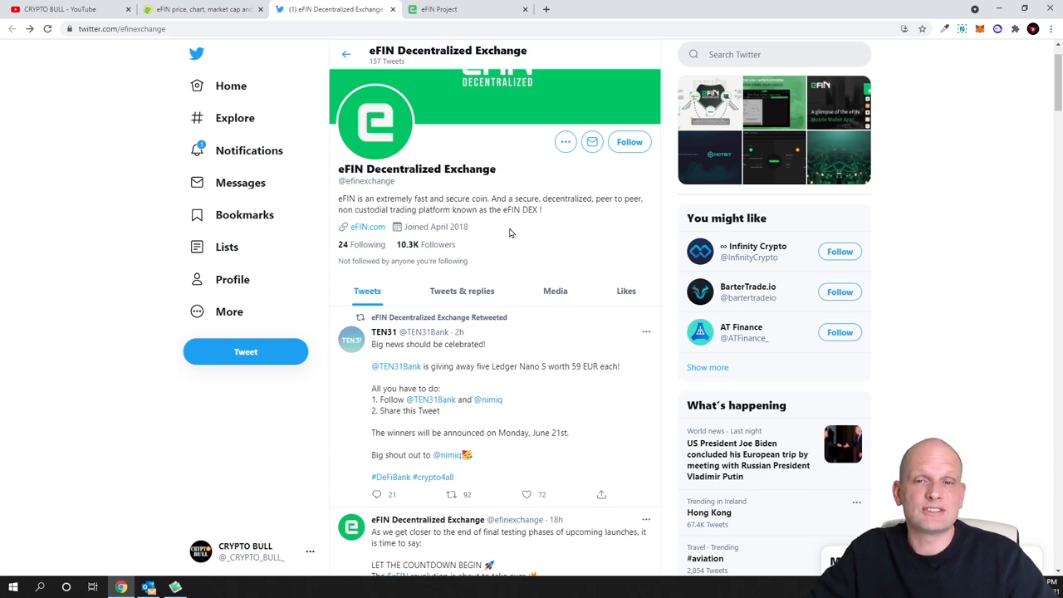
{"action": "scroll", "scroll_direction": "down", "scroll_amount": 3}
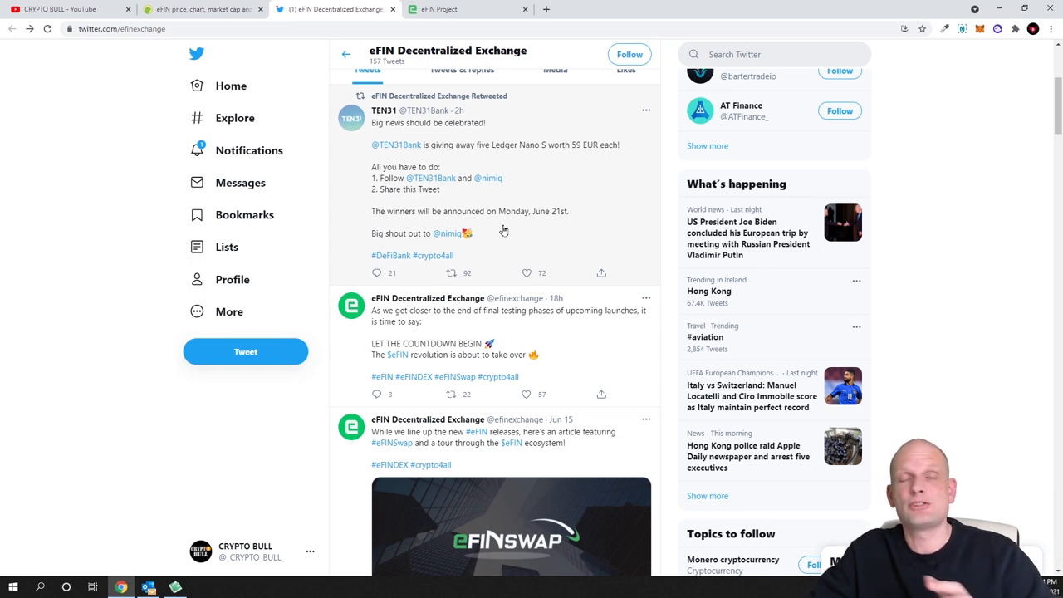
{"action": "mouse_move", "coordinate": [496, 220]}
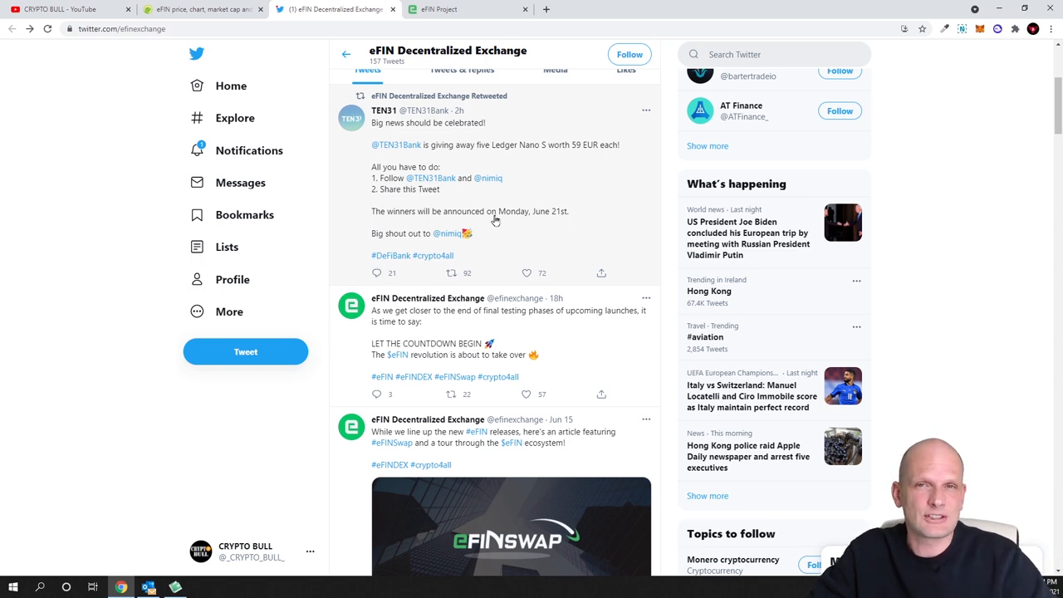
{"action": "left_click", "coordinate": [465, 9]}
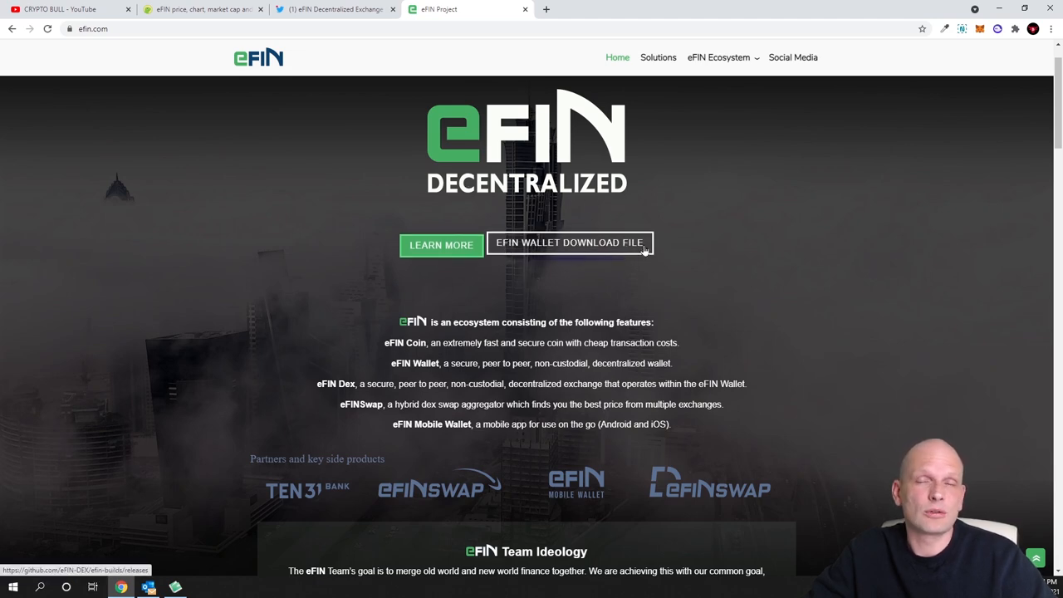
{"action": "scroll", "scroll_direction": "down", "scroll_amount": 3}
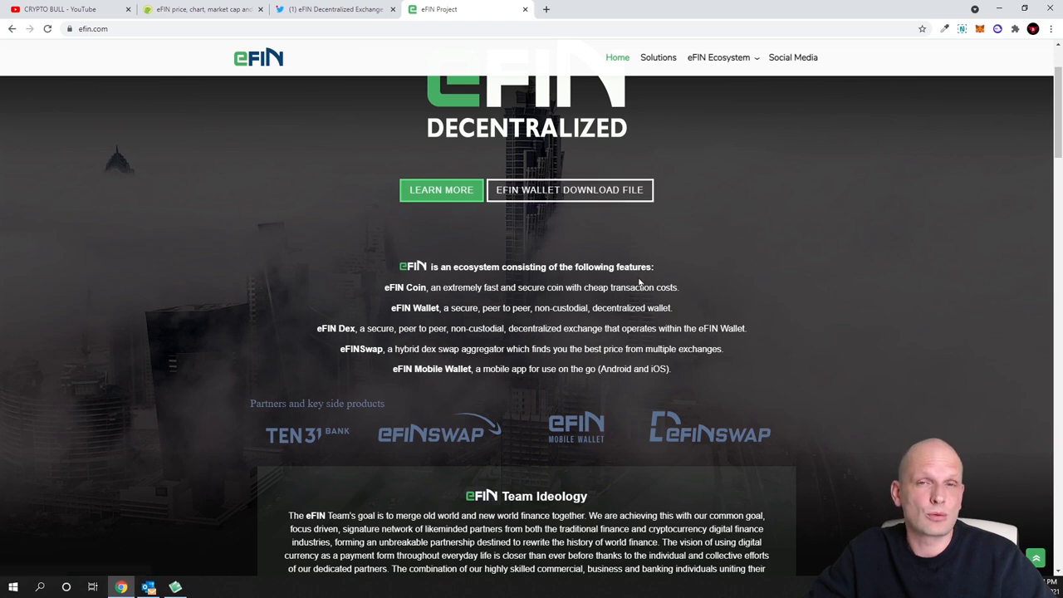
{"action": "mouse_move", "coordinate": [455, 286]}
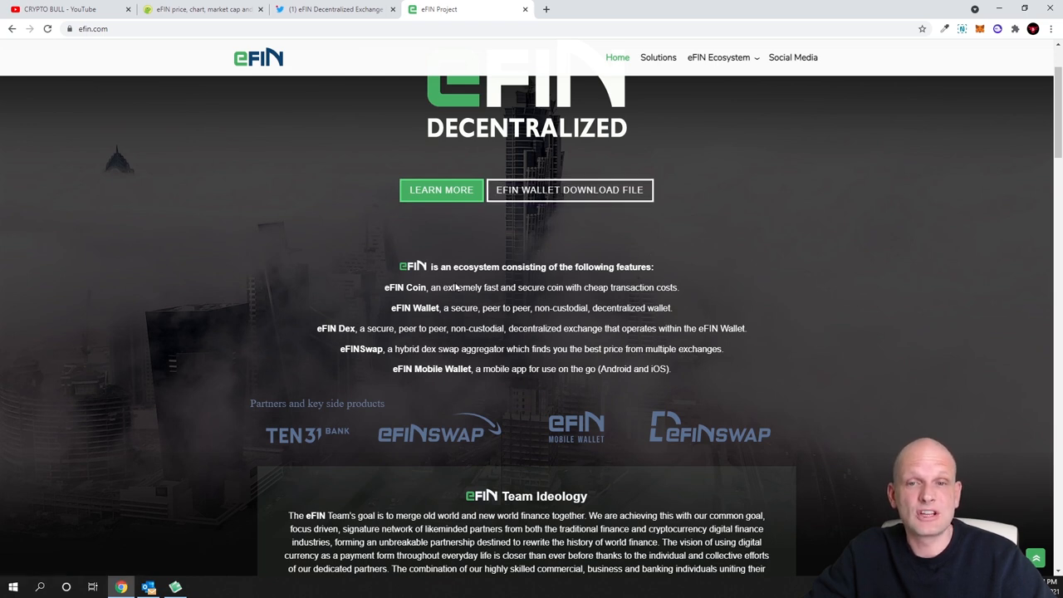
{"action": "mouse_move", "coordinate": [478, 280]}
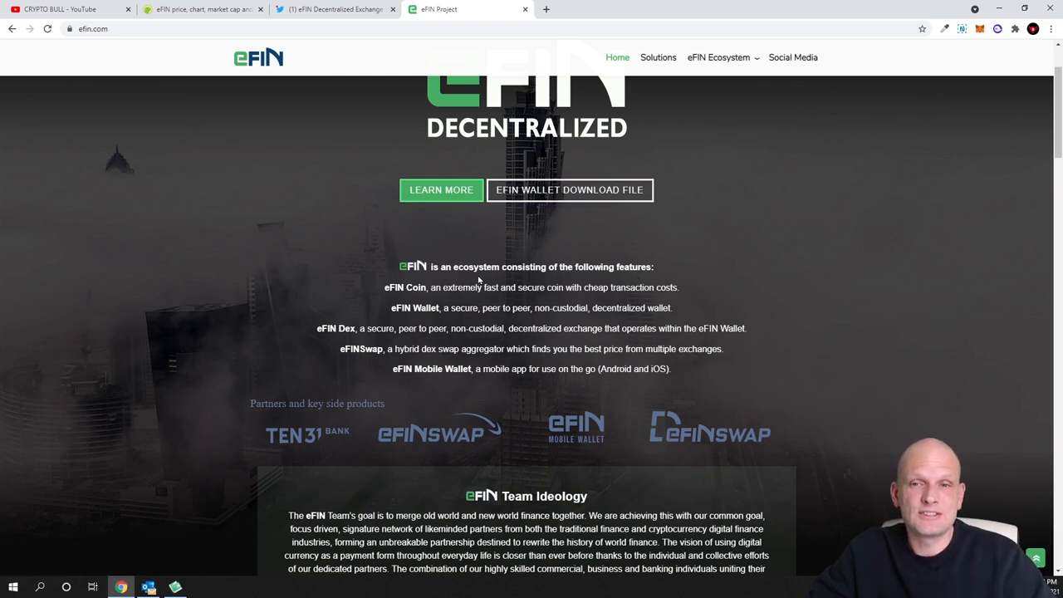
{"action": "mouse_move", "coordinate": [631, 279]}
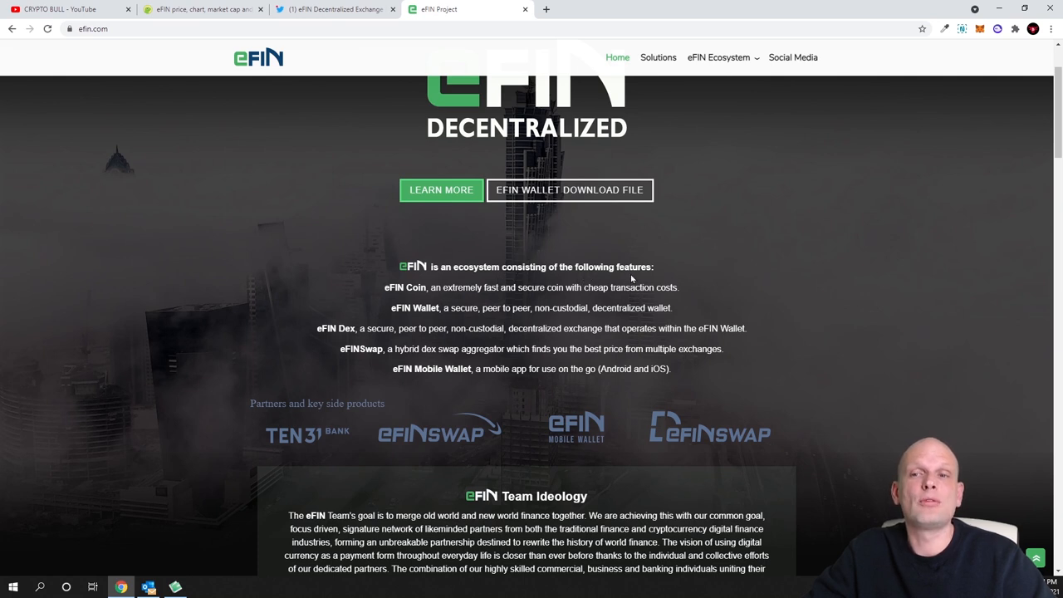
{"action": "mouse_move", "coordinate": [635, 274]}
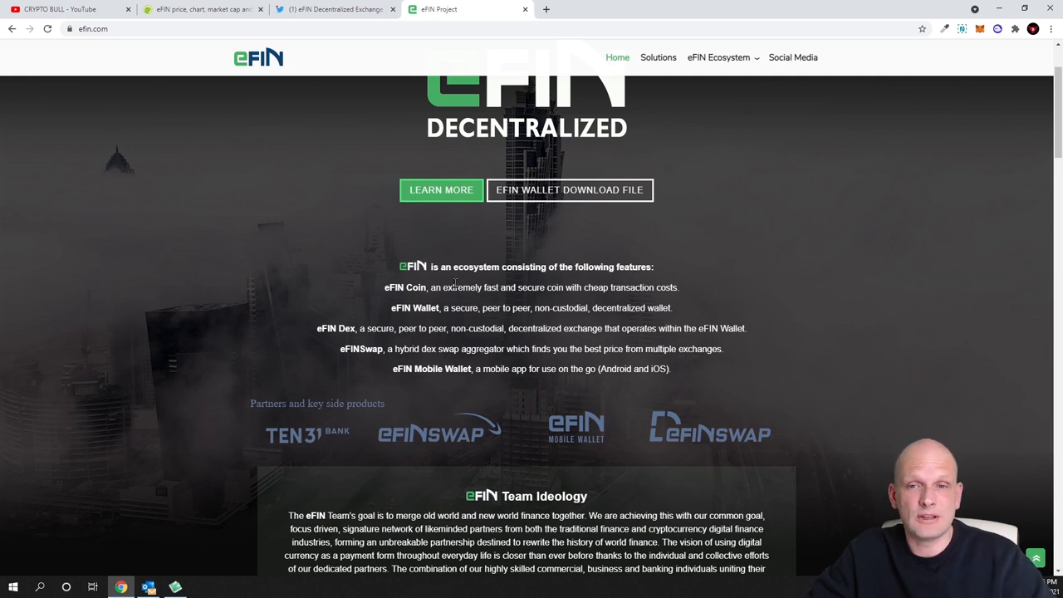
{"action": "double_click", "coordinate": [405, 286]}
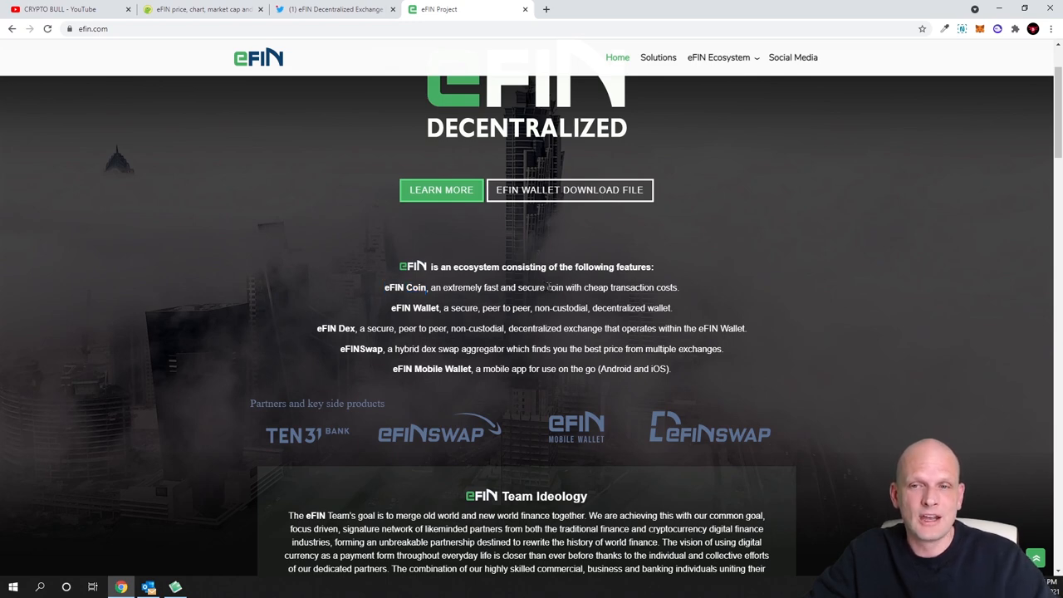
{"action": "left_click_drag", "start_coordinate": [547, 288], "coordinate": [581, 287]}
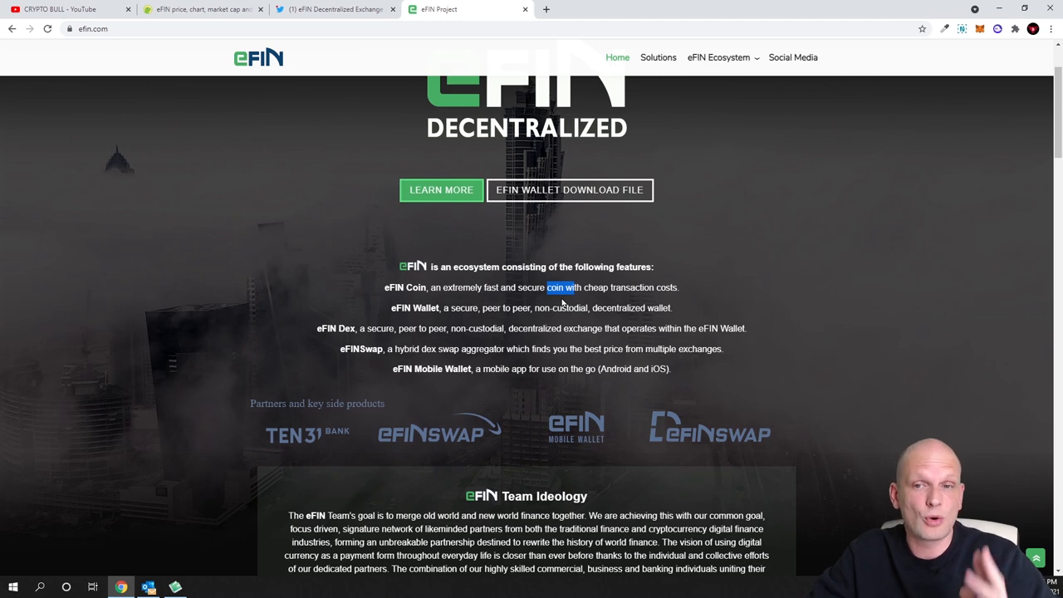
{"action": "scroll", "scroll_direction": "down", "scroll_amount": 3}
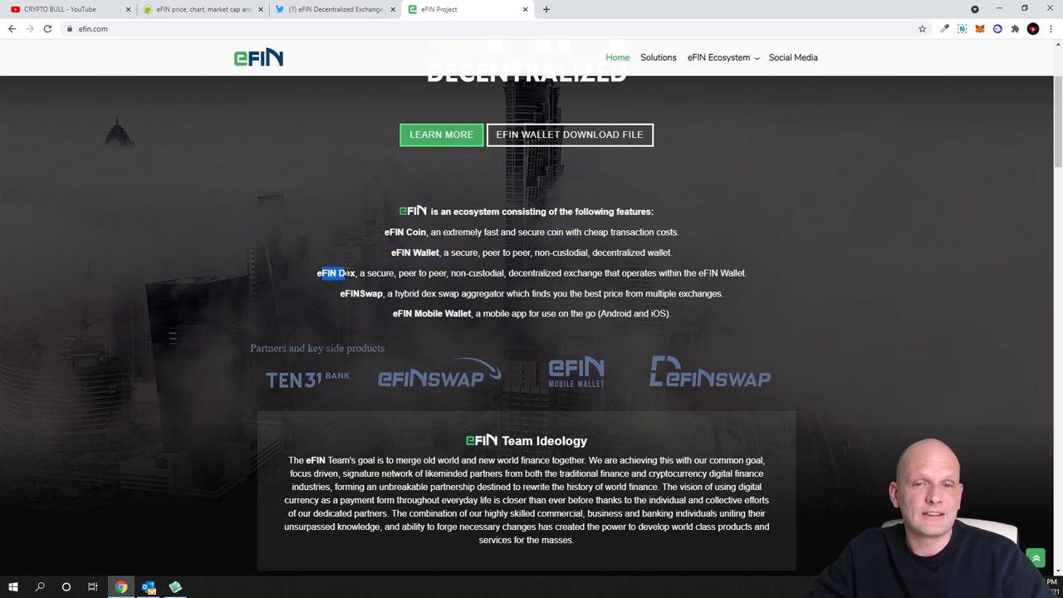
- Highlight eFIN Dex and eFIN Mobile Wallet, glimpse the roadmap, and open the eFIN Ecosystem menu
{"action": "double_click", "coordinate": [341, 272]}
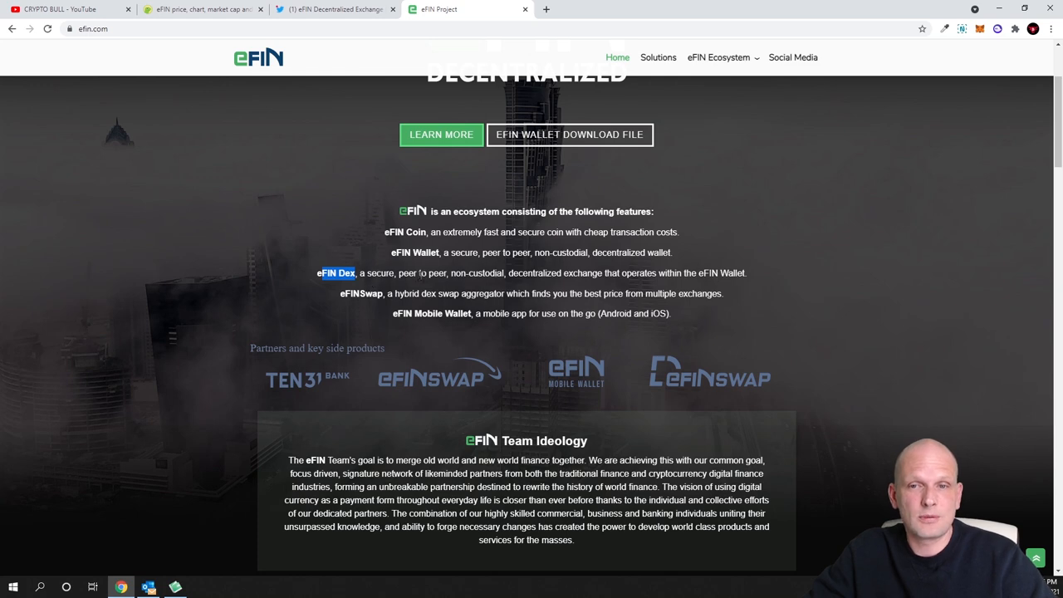
{"action": "mouse_move", "coordinate": [614, 282]}
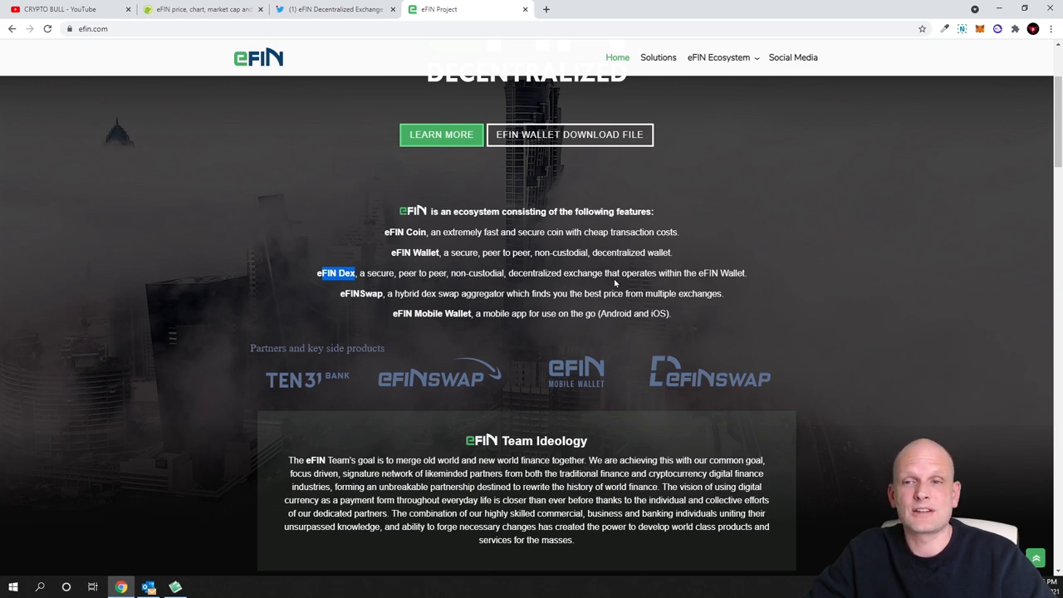
{"action": "mouse_move", "coordinate": [702, 284]}
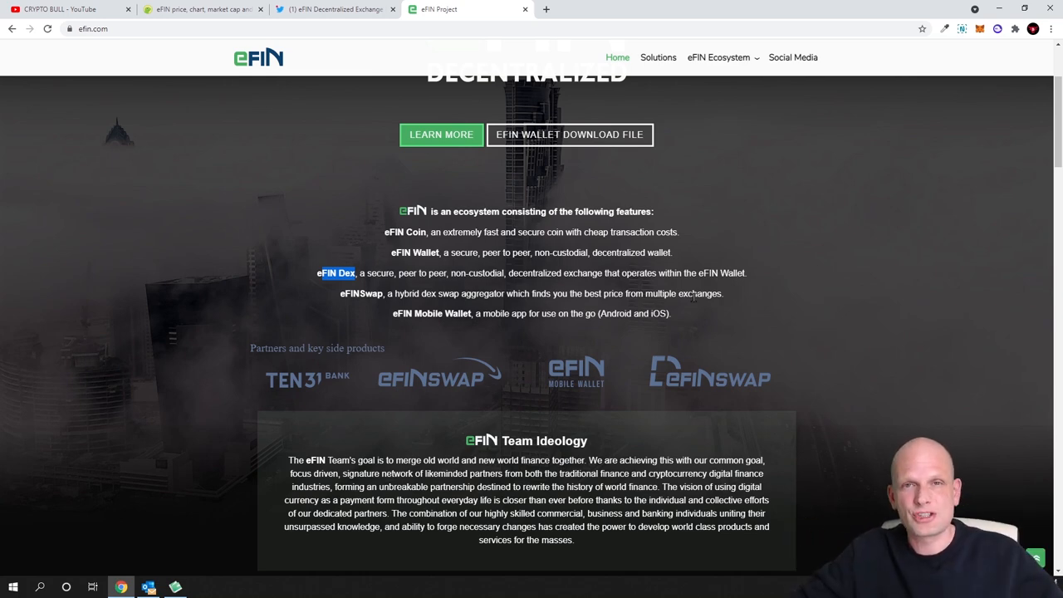
{"action": "scroll", "scroll_direction": "down", "scroll_amount": 3}
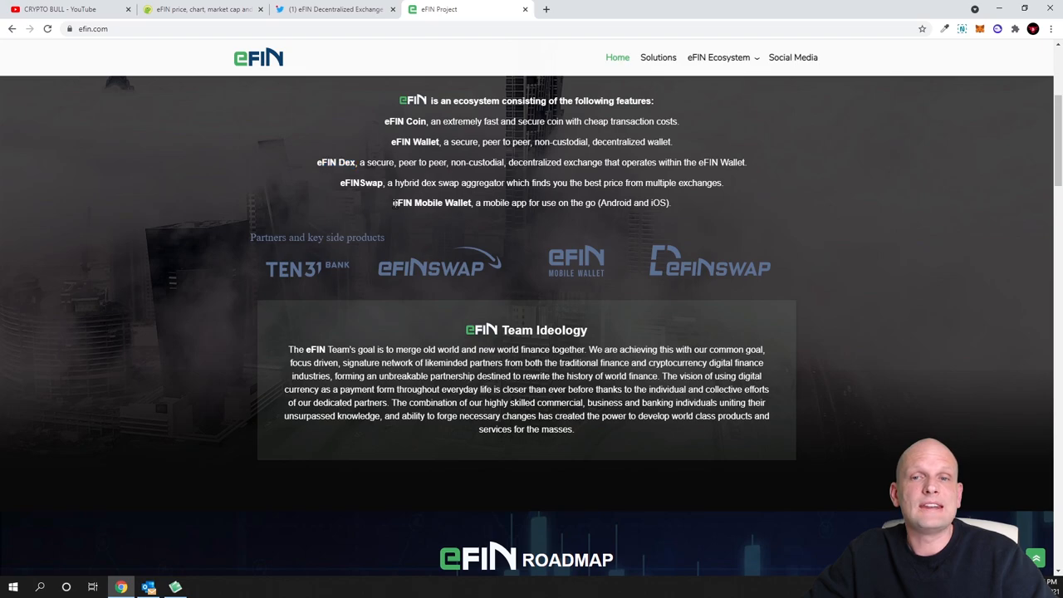
{"action": "left_click_drag", "start_coordinate": [393, 202], "coordinate": [563, 202]}
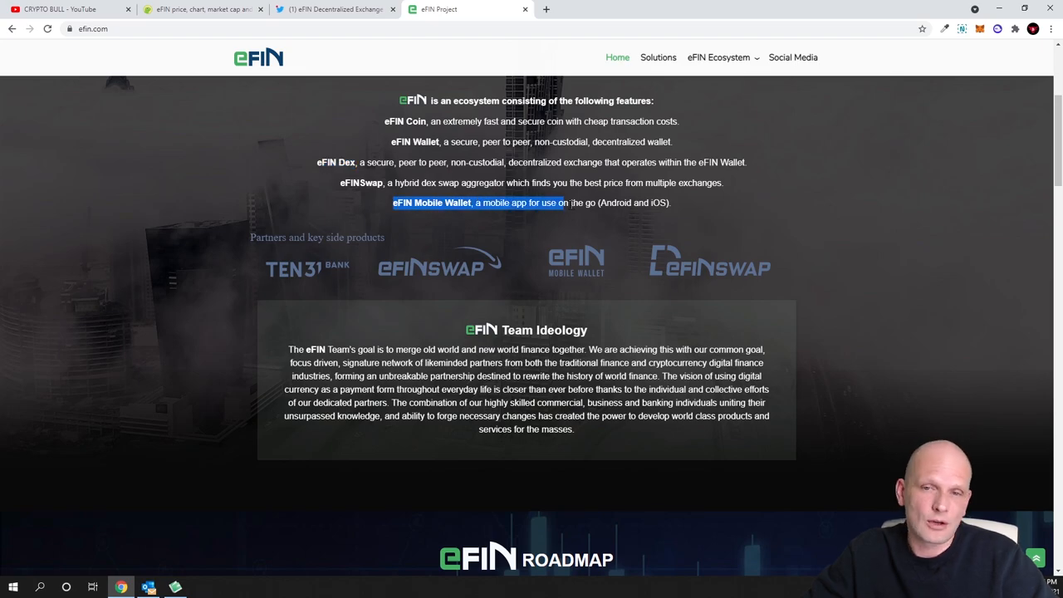
{"action": "scroll", "scroll_direction": "down", "scroll_amount": 3}
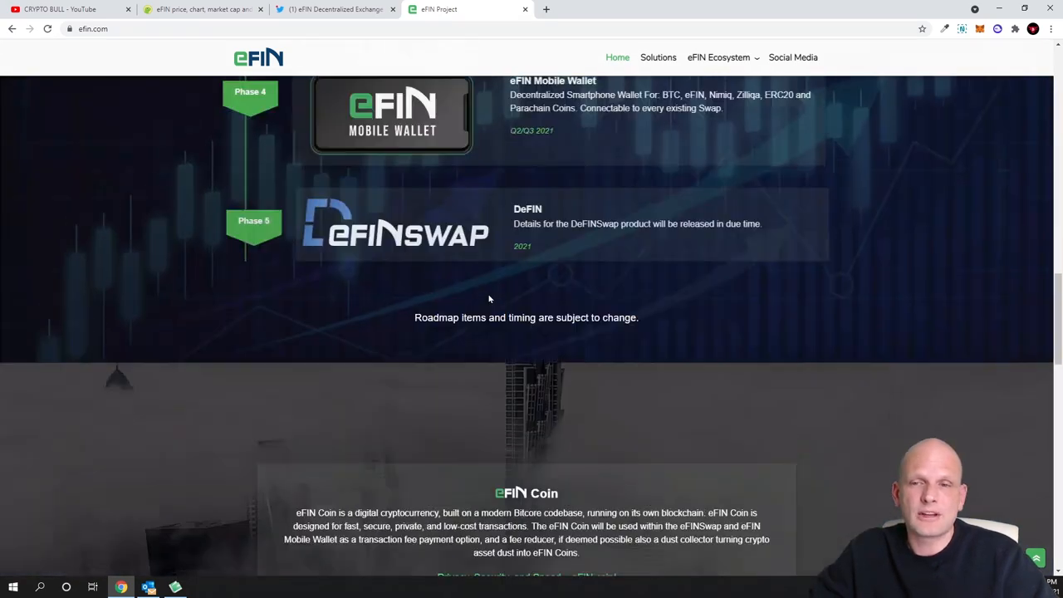
{"action": "scroll", "scroll_direction": "up", "scroll_amount": 3}
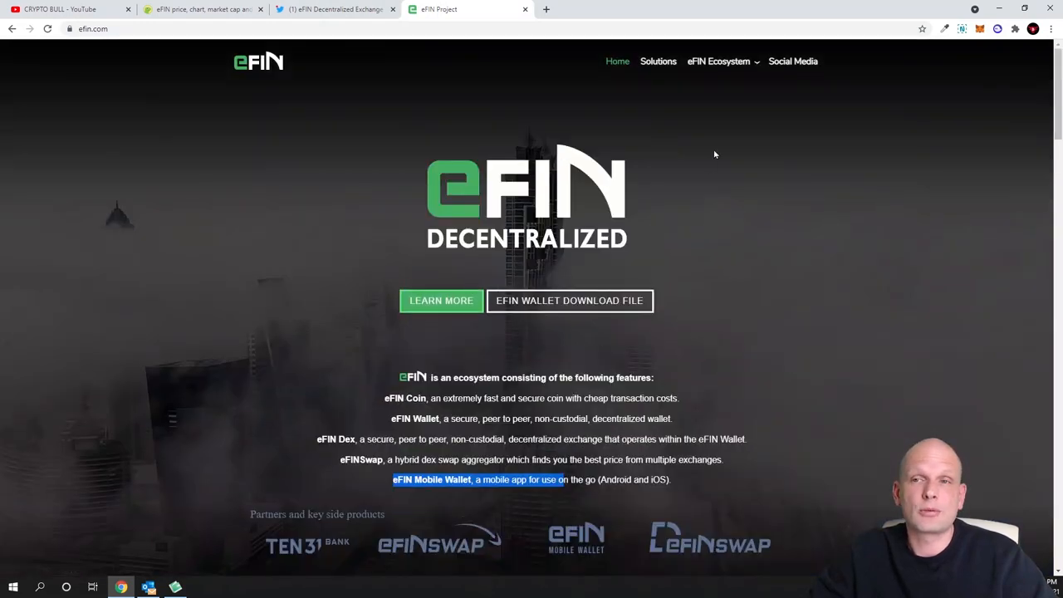
{"action": "left_click", "coordinate": [718, 61]}
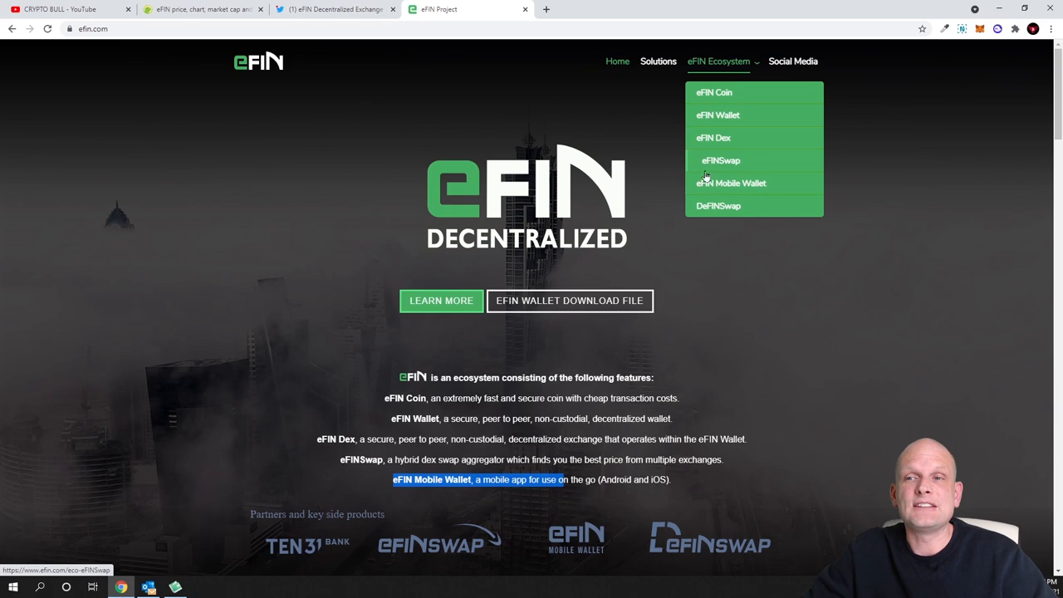
- Open the eFIN Dex page, highlight 'NEW eFIN DEX', and scroll the Binance Smart Chain modules
{"action": "left_click", "coordinate": [712, 137]}
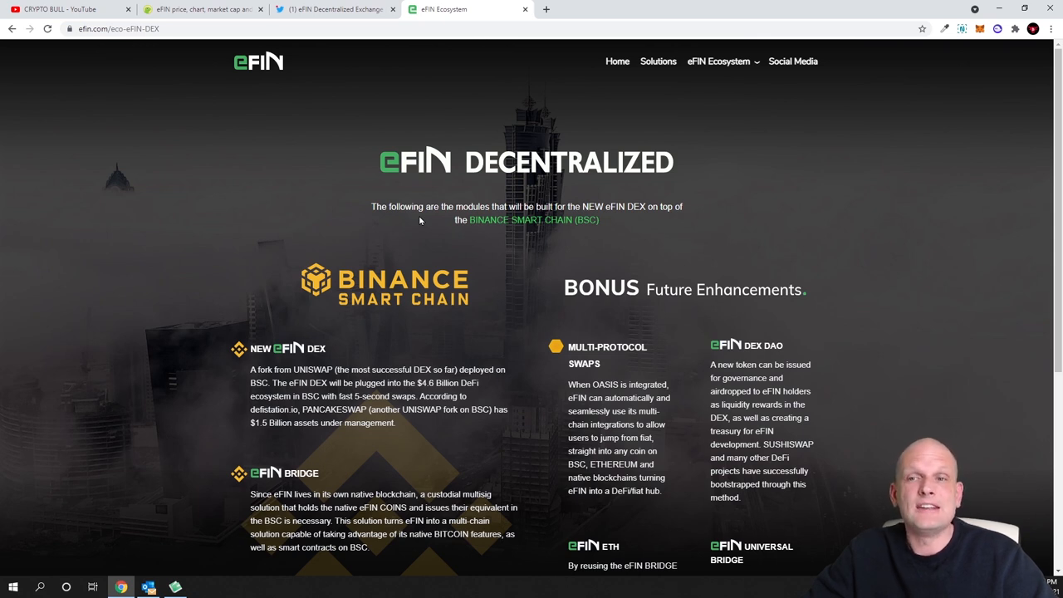
{"action": "mouse_move", "coordinate": [453, 217]}
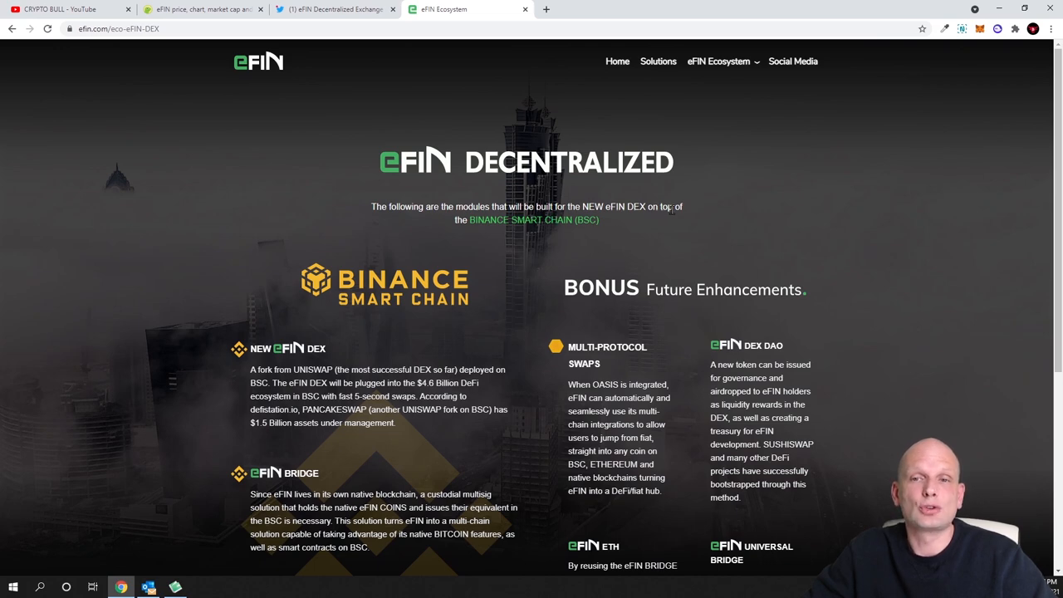
{"action": "scroll", "scroll_direction": "down", "scroll_amount": 3}
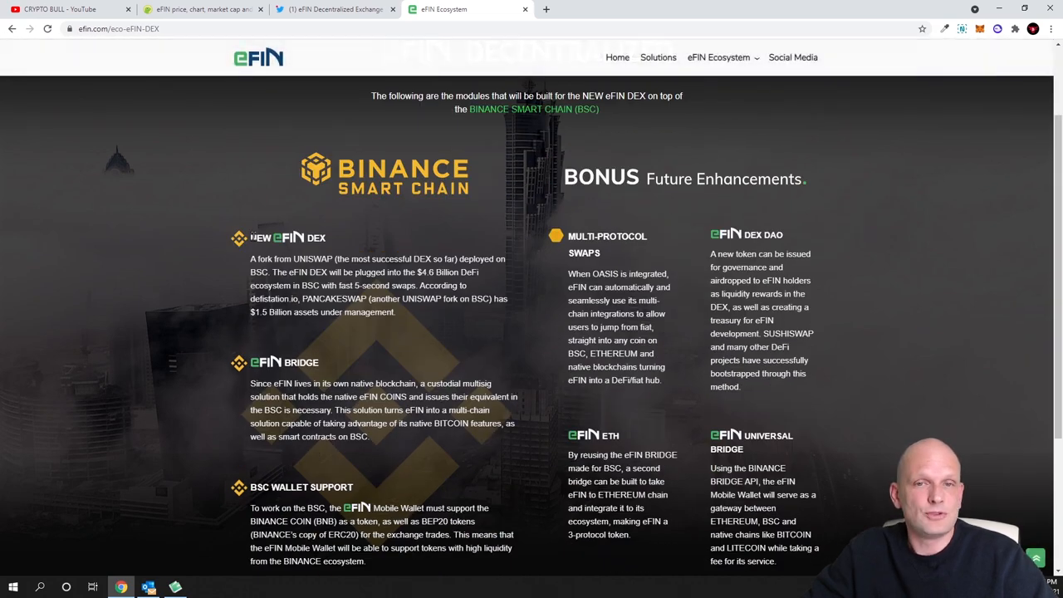
{"action": "double_click", "coordinate": [288, 238]}
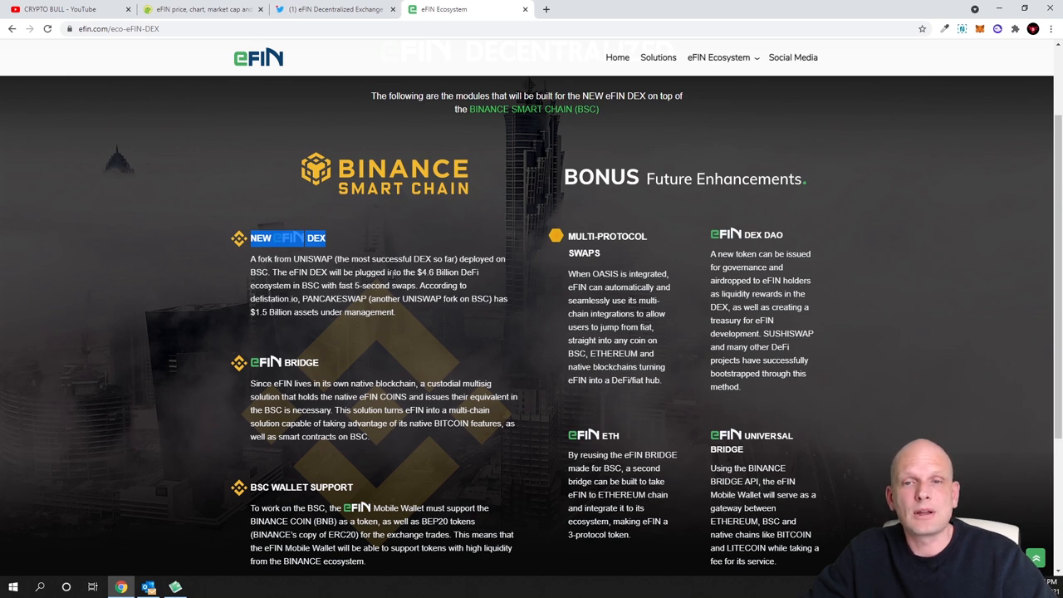
{"action": "mouse_move", "coordinate": [484, 282]}
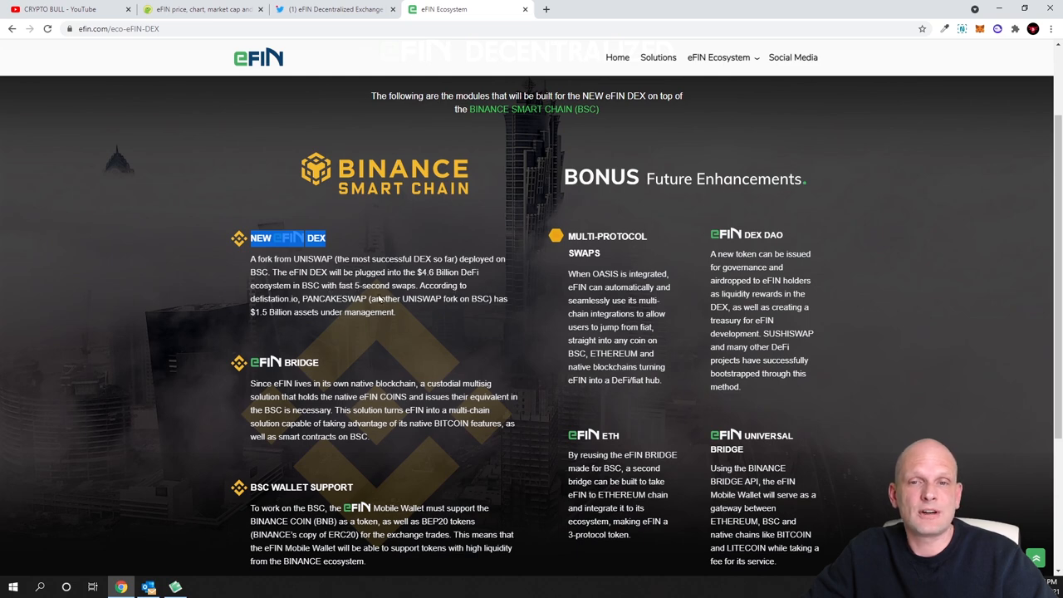
{"action": "scroll", "scroll_direction": "down", "scroll_amount": 3}
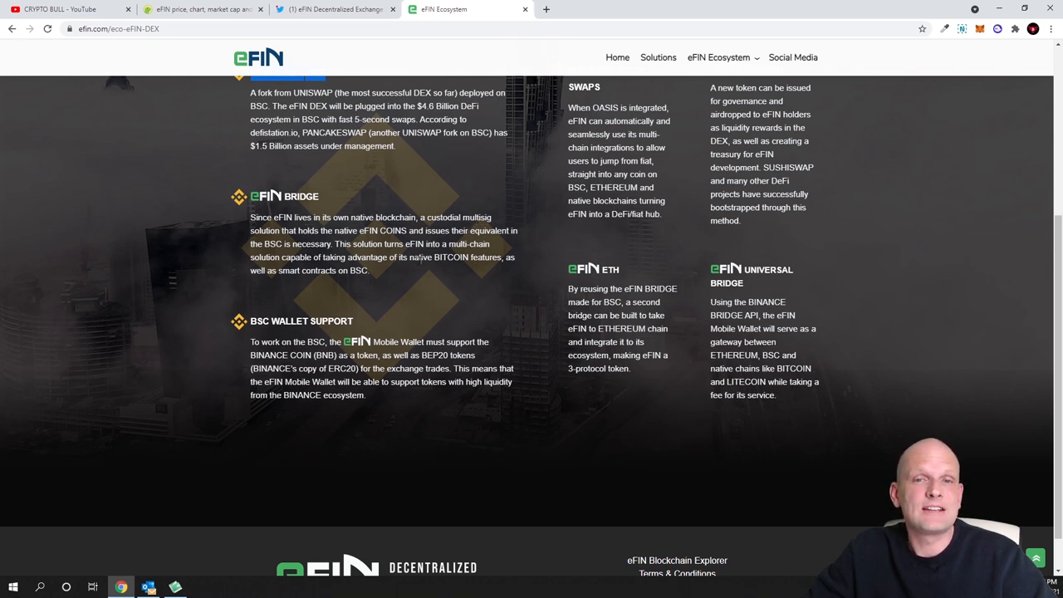
{"action": "mouse_move", "coordinate": [361, 238]}
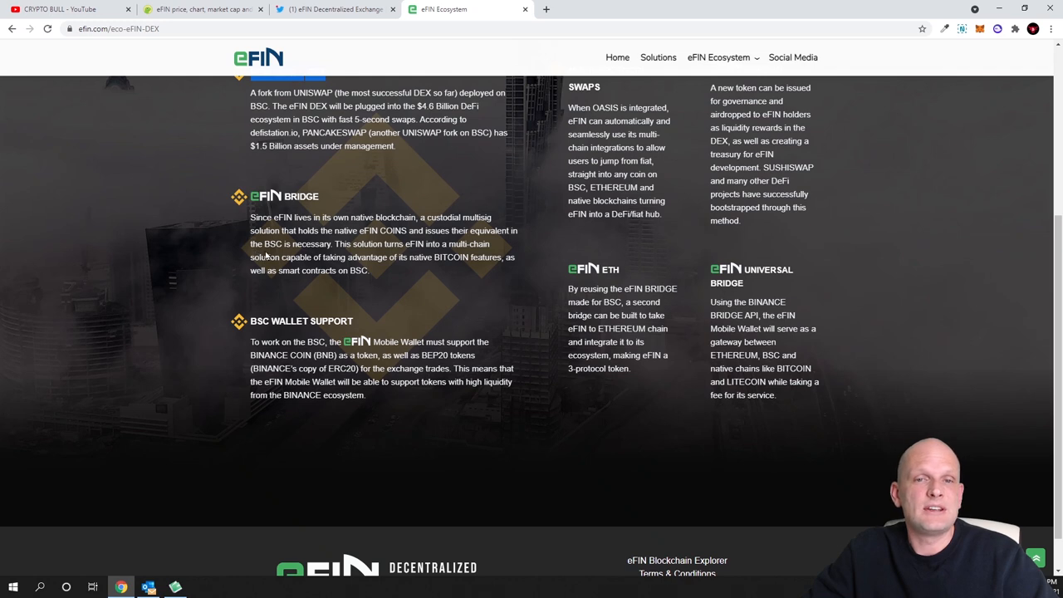
{"action": "mouse_move", "coordinate": [318, 255]}
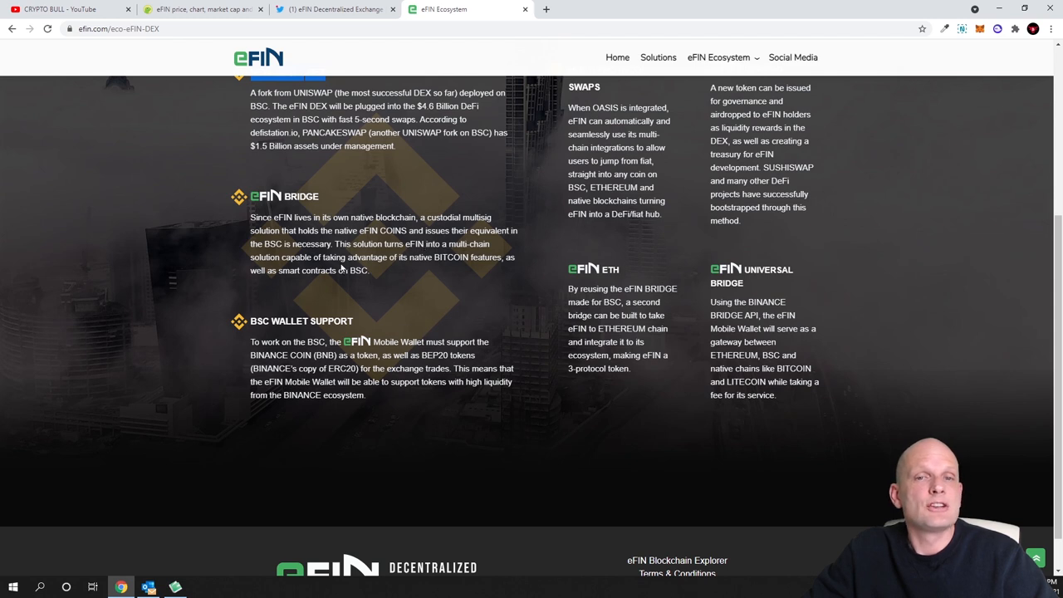
{"action": "mouse_move", "coordinate": [394, 267]}
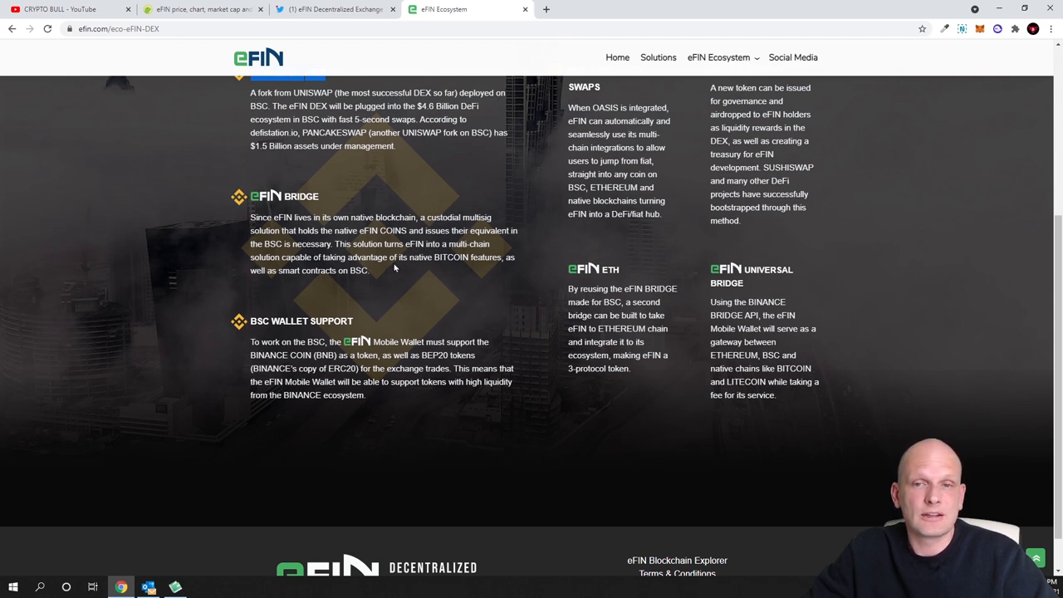
{"action": "mouse_move", "coordinate": [477, 267]}
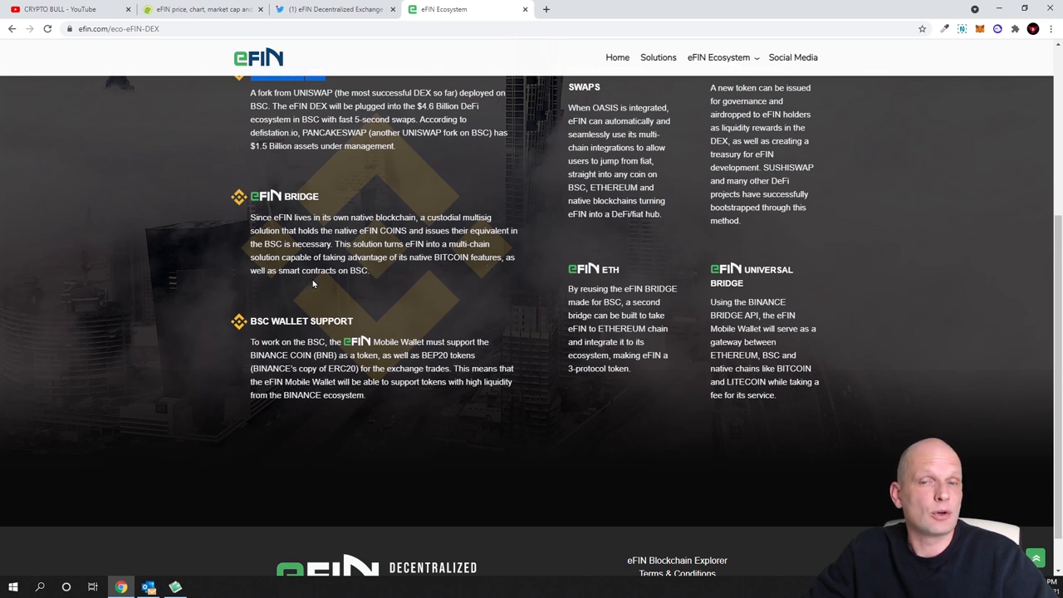
{"action": "scroll", "scroll_direction": "down", "scroll_amount": 3}
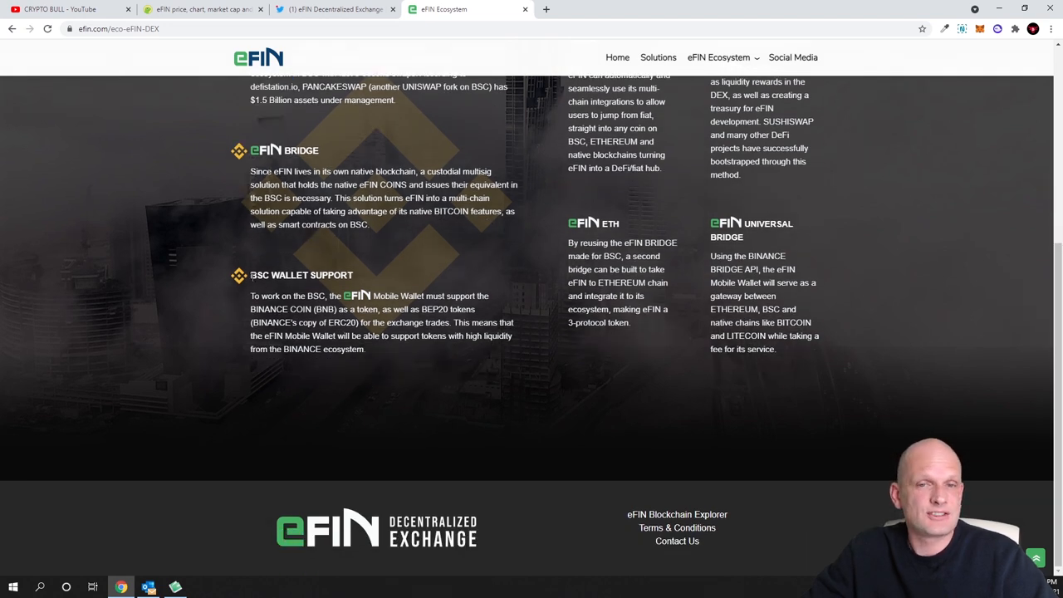
{"action": "scroll", "scroll_direction": "up", "scroll_amount": 3}
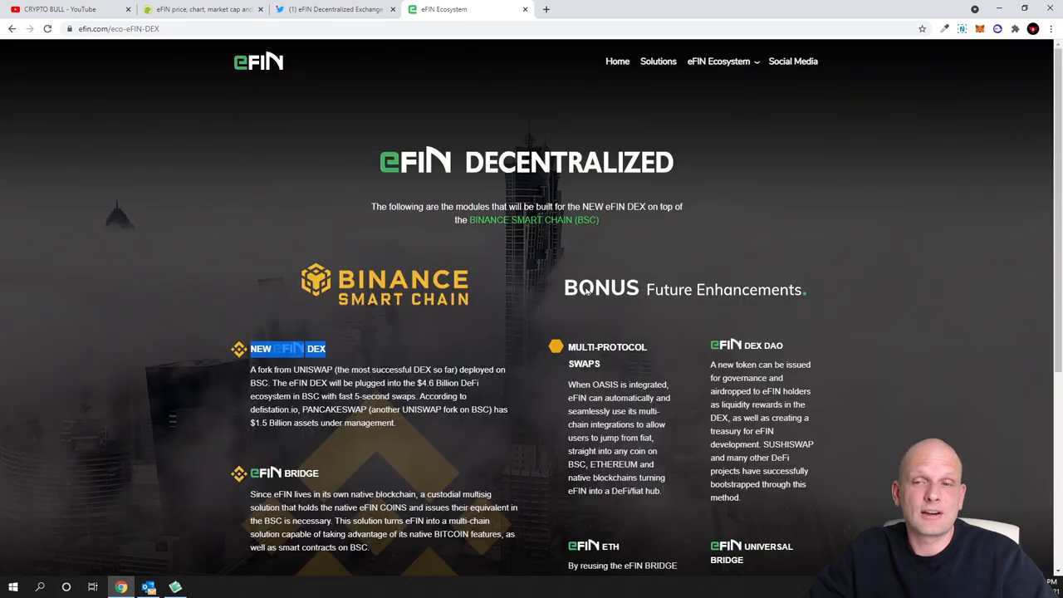
{"action": "scroll", "scroll_direction": "down", "scroll_amount": 3}
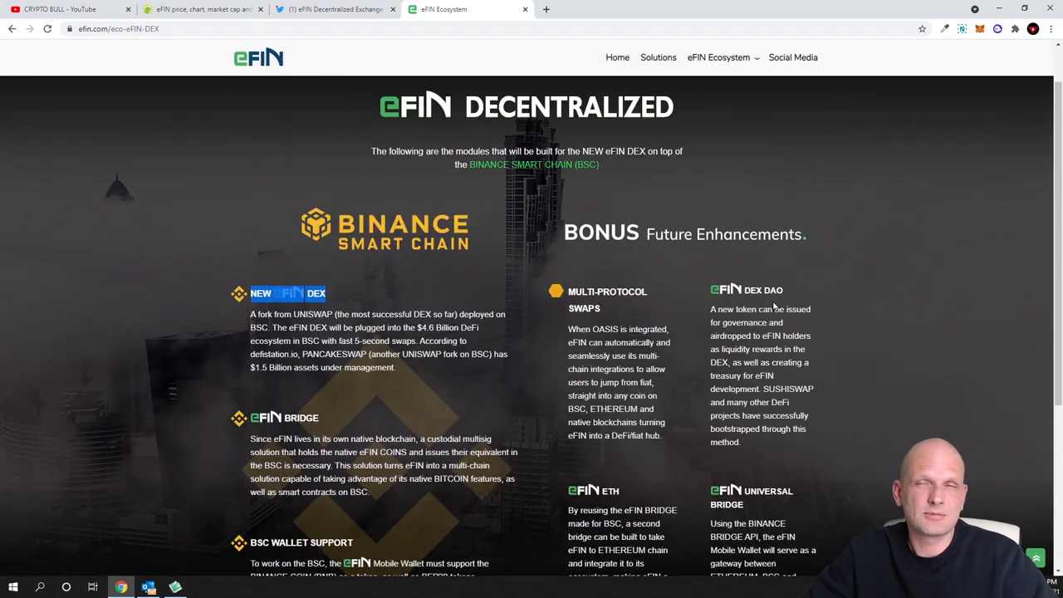
{"action": "scroll", "scroll_direction": "down", "scroll_amount": 3}
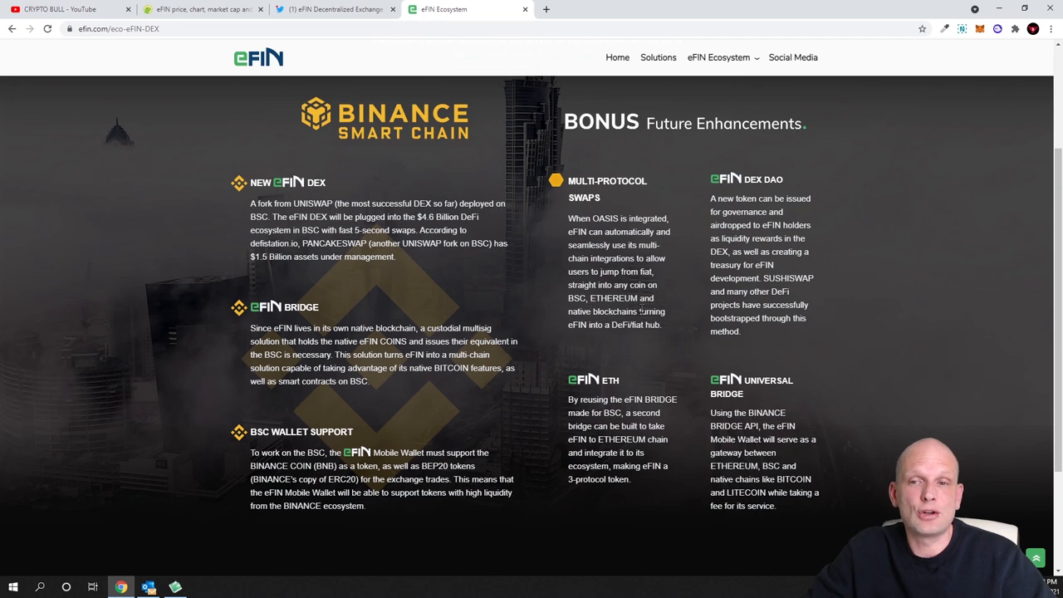
{"action": "mouse_move", "coordinate": [597, 336]}
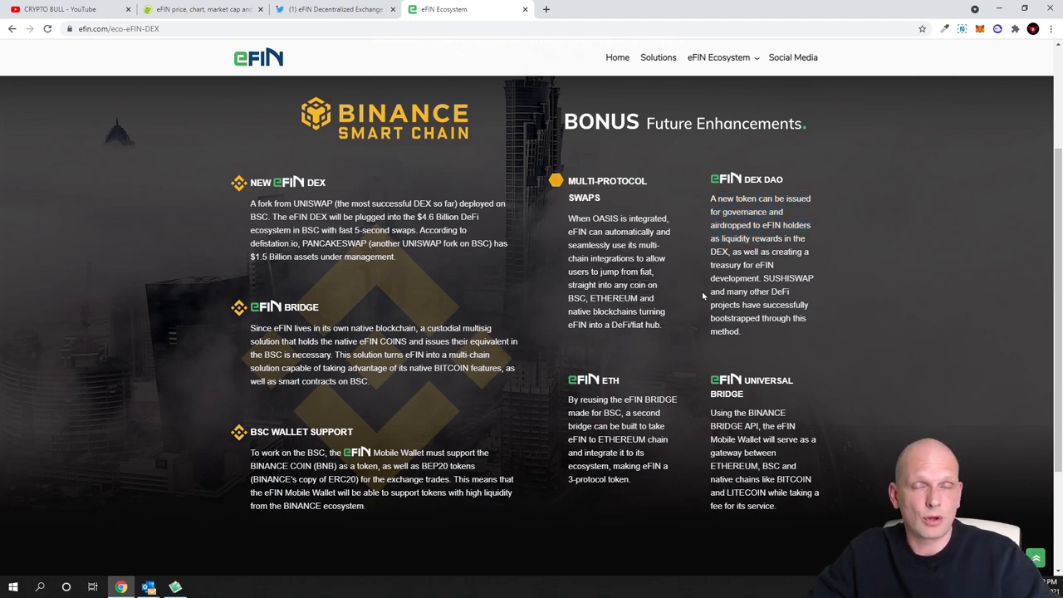
{"action": "scroll", "scroll_direction": "down", "scroll_amount": 3}
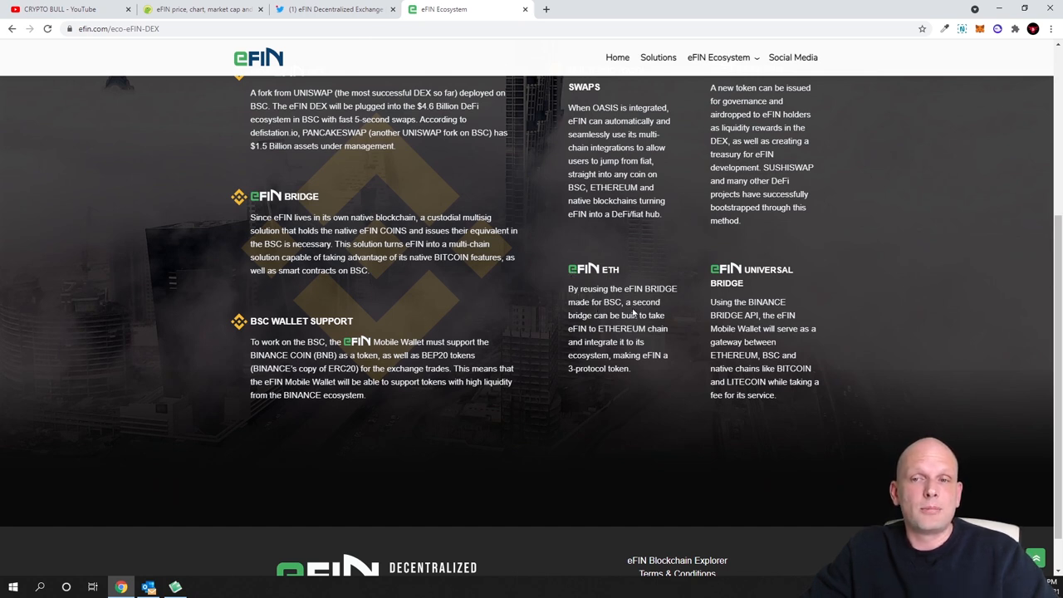
{"action": "mouse_move", "coordinate": [631, 324]}
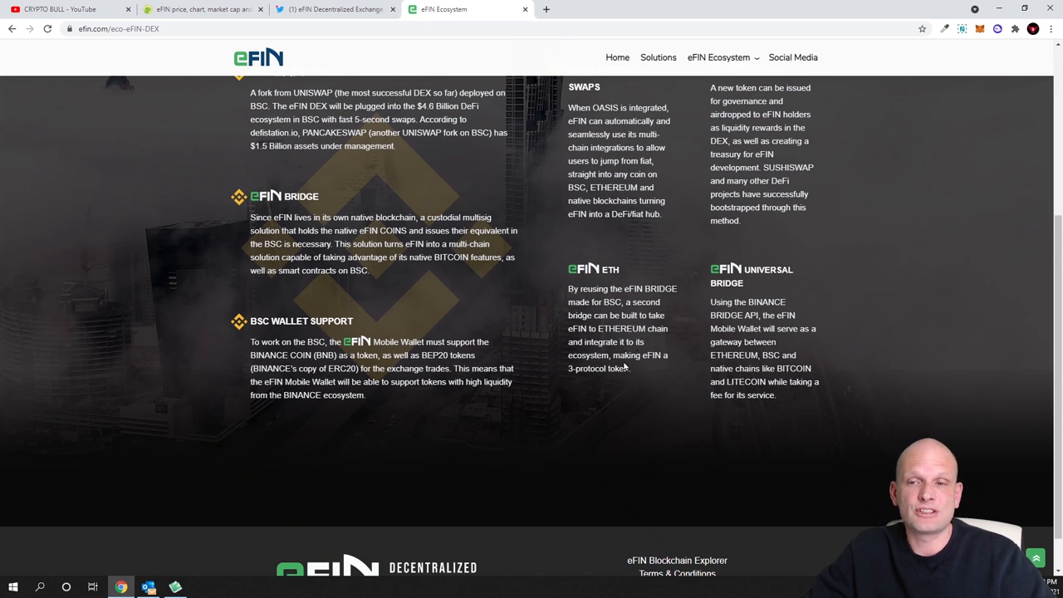
{"action": "mouse_move", "coordinate": [602, 380]}
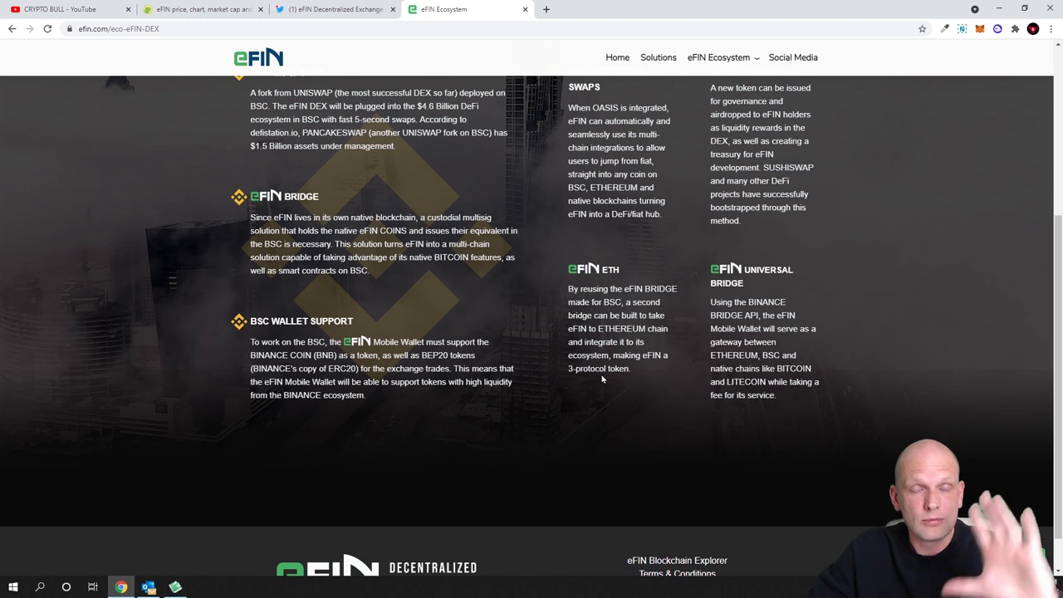
{"action": "mouse_move", "coordinate": [660, 351]}
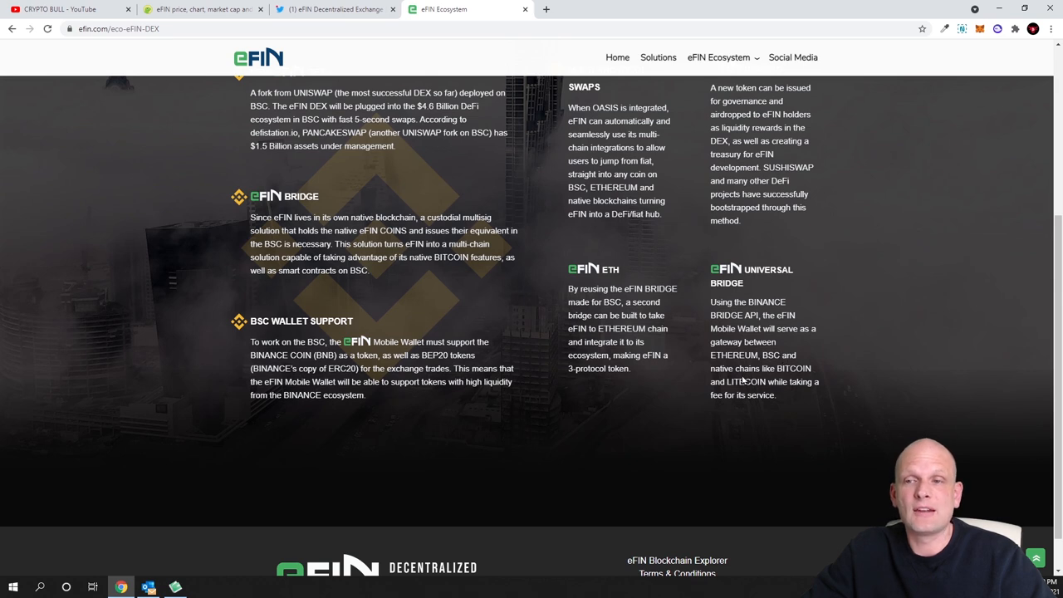
{"action": "mouse_move", "coordinate": [744, 392]}
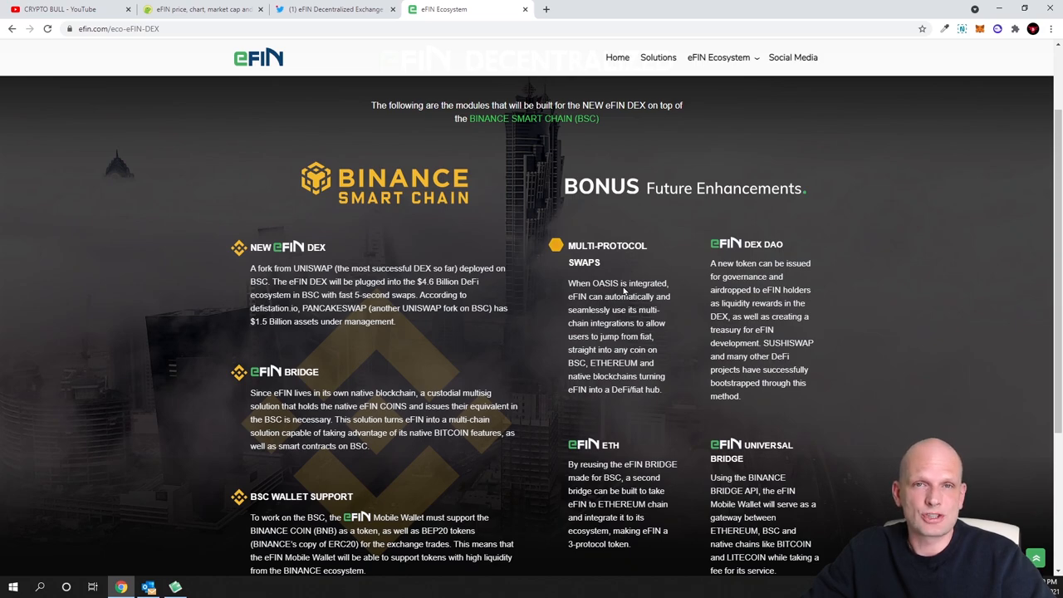
{"action": "left_click", "coordinate": [332, 9]}
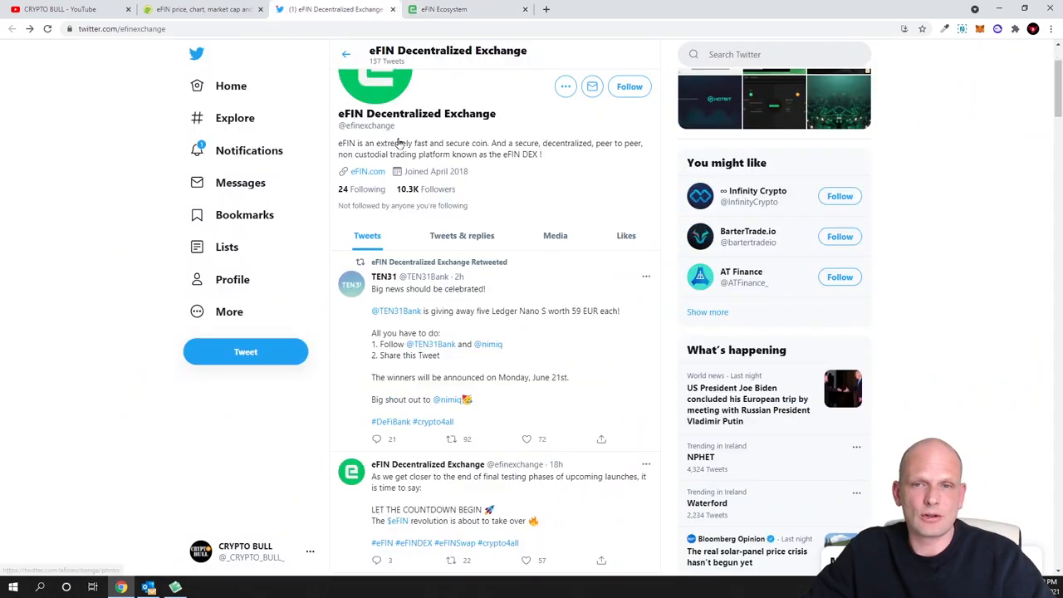
{"action": "scroll", "scroll_direction": "down", "scroll_amount": 3}
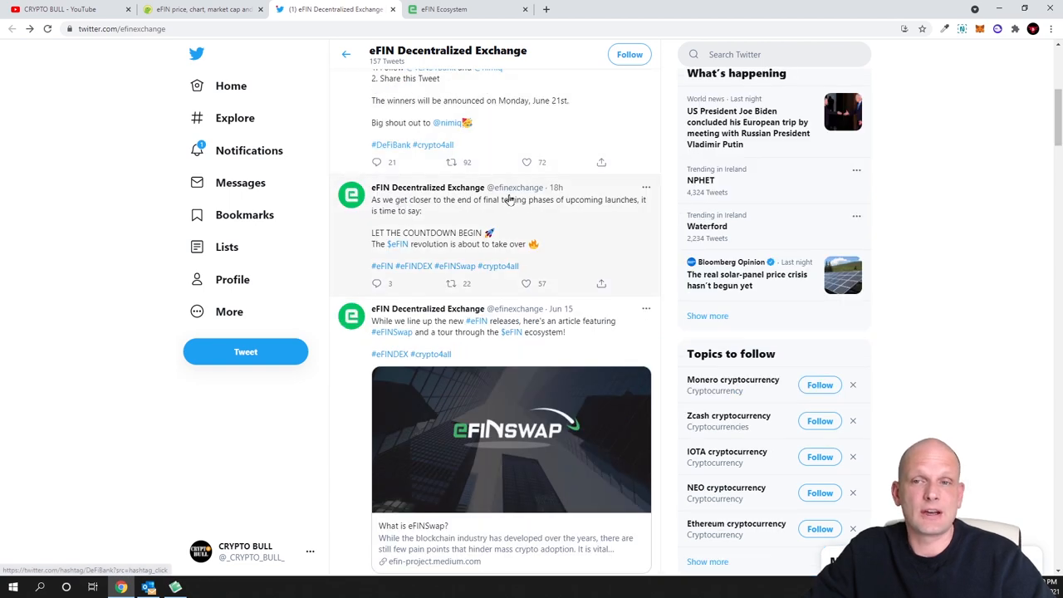
{"action": "mouse_move", "coordinate": [561, 190]}
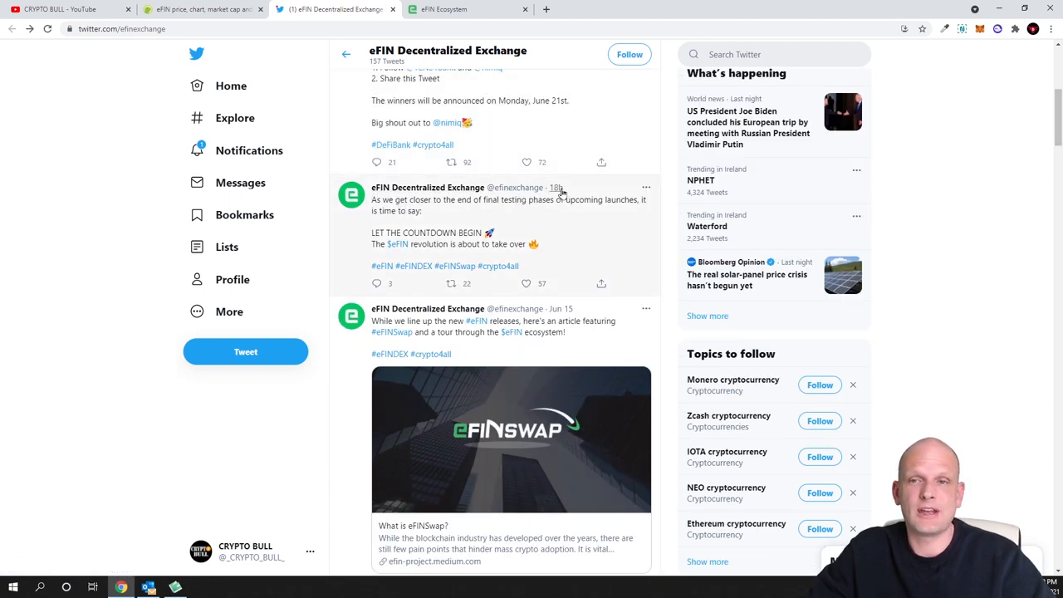
{"action": "scroll", "scroll_direction": "down", "scroll_amount": 3}
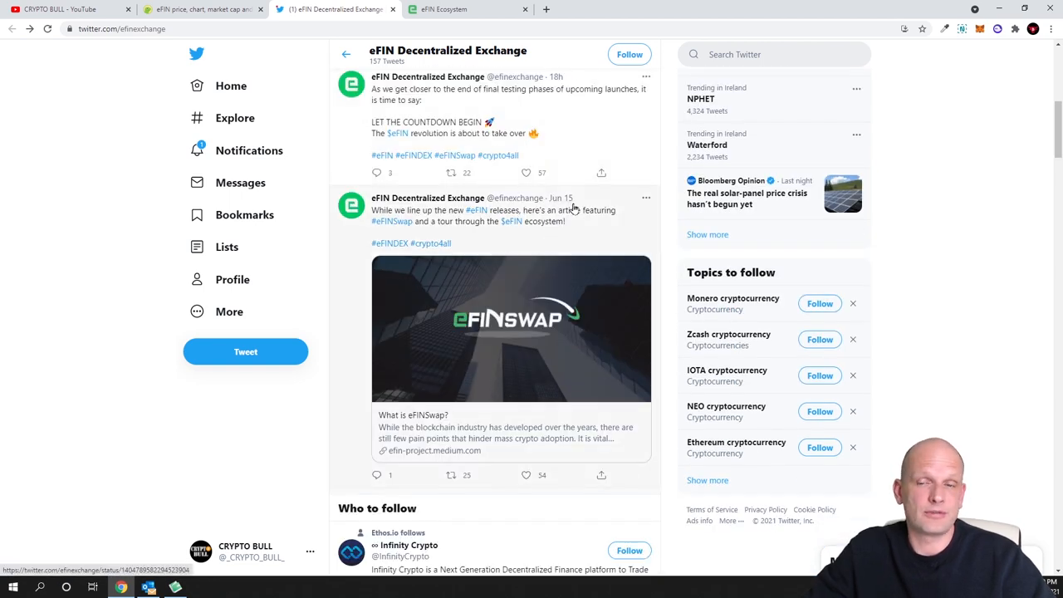
{"action": "scroll", "scroll_direction": "down", "scroll_amount": 3}
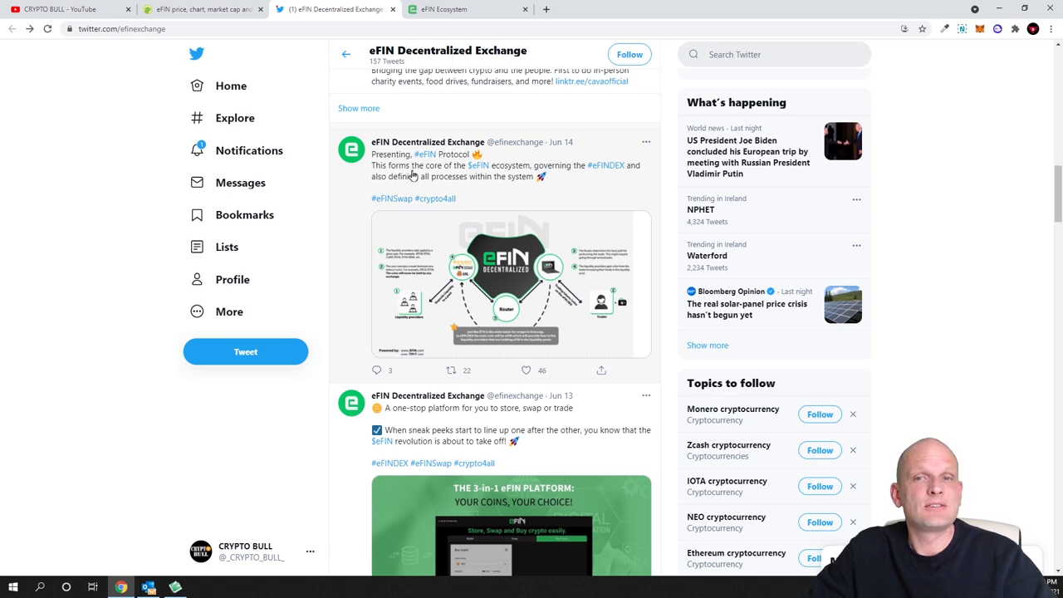
{"action": "mouse_move", "coordinate": [541, 175]}
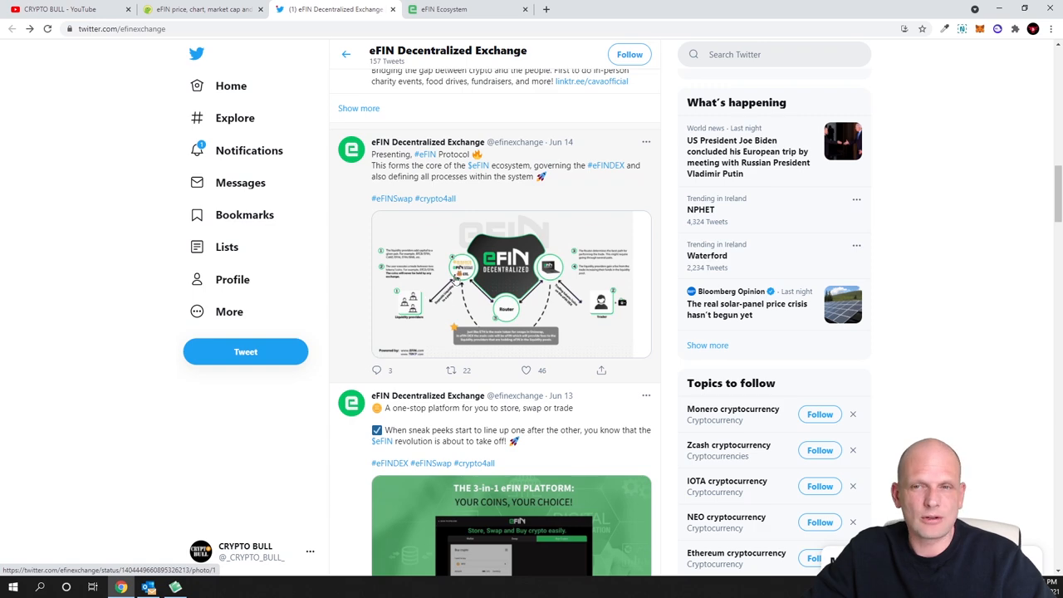
- Enlarge the eFIN Protocol diagram, close it, and continue down the tweets
{"action": "left_click", "coordinate": [511, 285]}
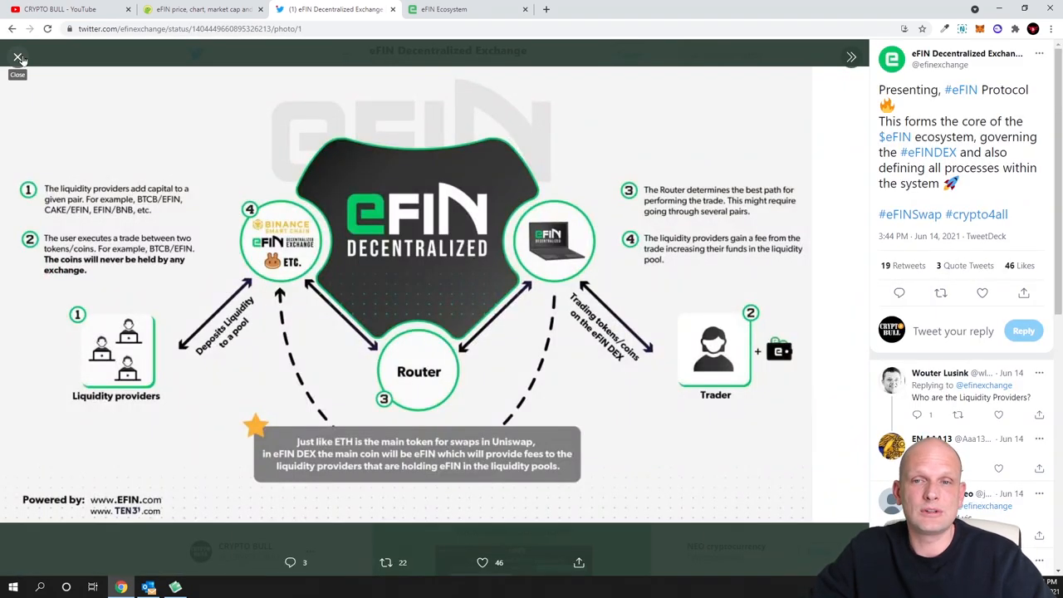
{"action": "left_click", "coordinate": [20, 57]}
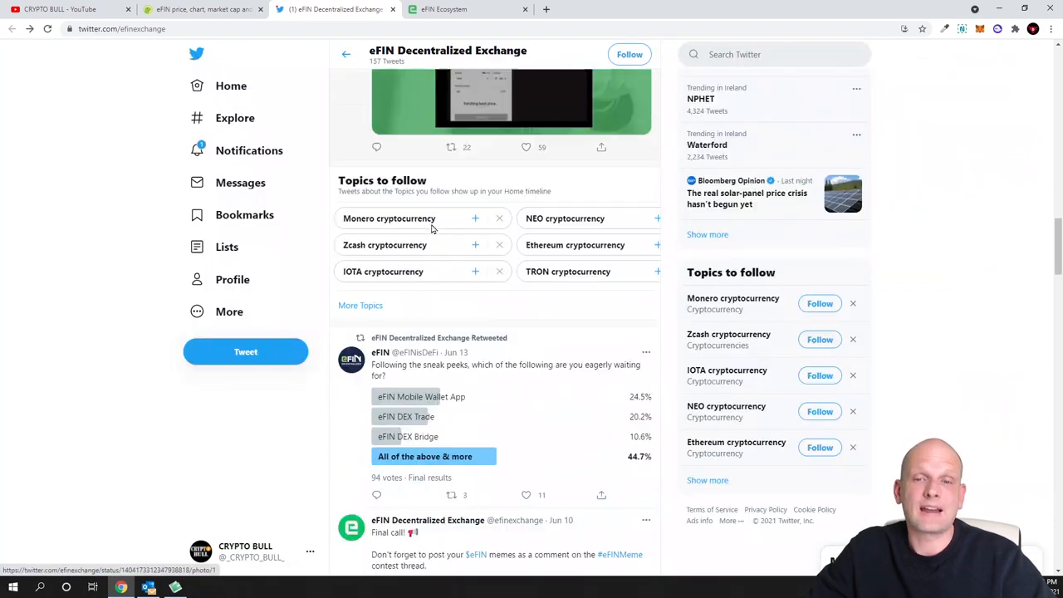
{"action": "scroll", "scroll_direction": "down", "scroll_amount": 3}
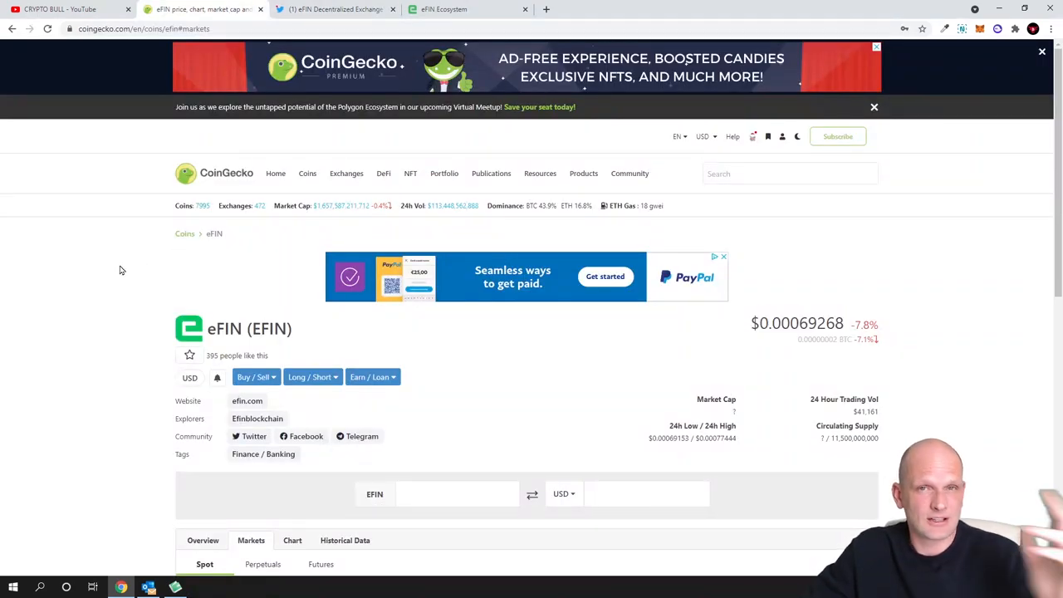
- Scroll eFIN's CoinGecko page to the markets table and highlight the $0.00069268 price
{"action": "scroll", "scroll_direction": "down", "scroll_amount": 3}
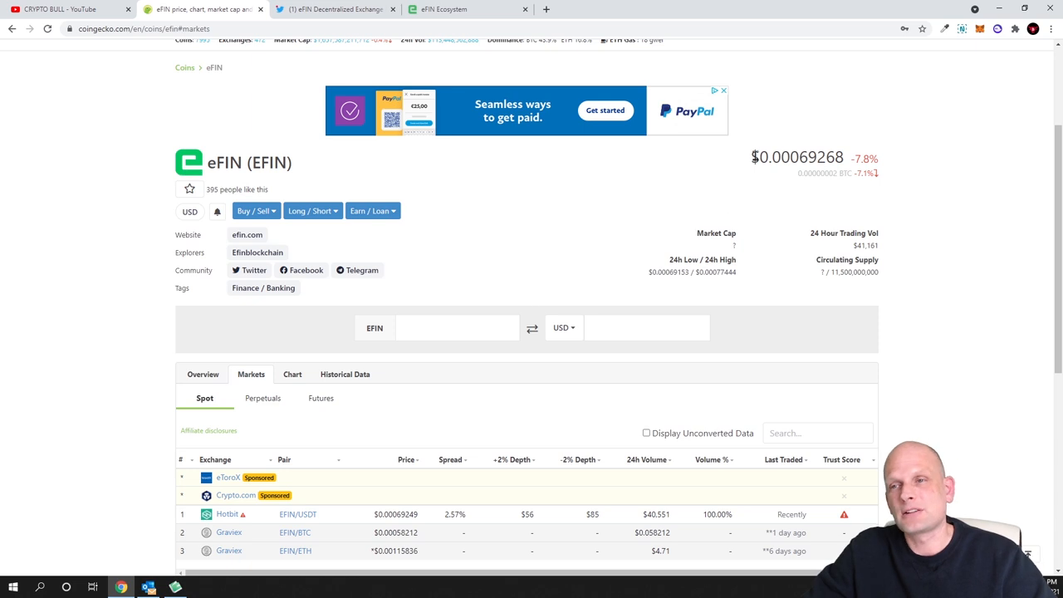
{"action": "double_click", "coordinate": [796, 157]}
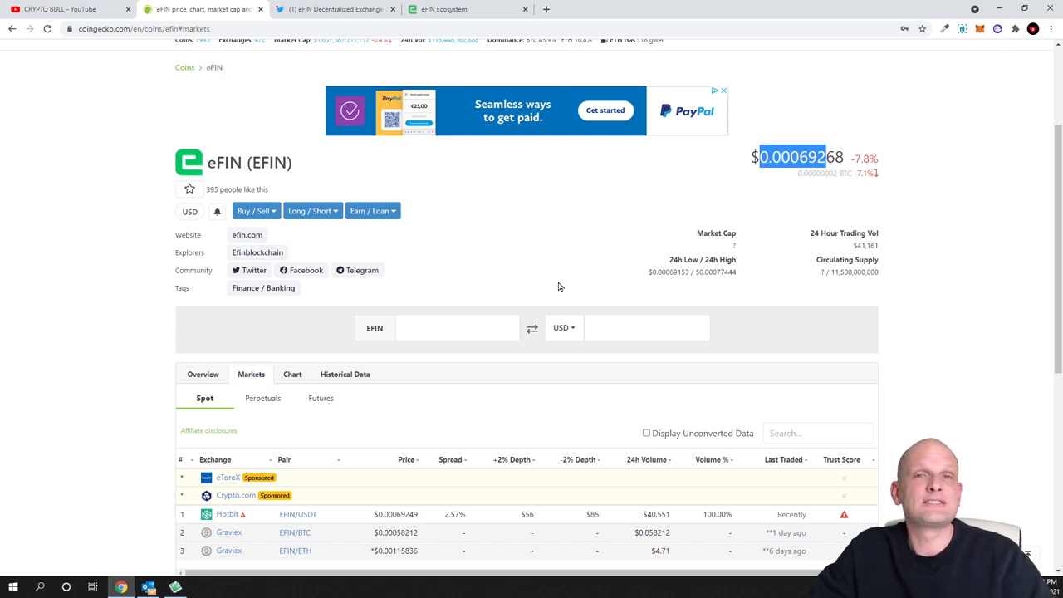
{"action": "mouse_move", "coordinate": [523, 257]}
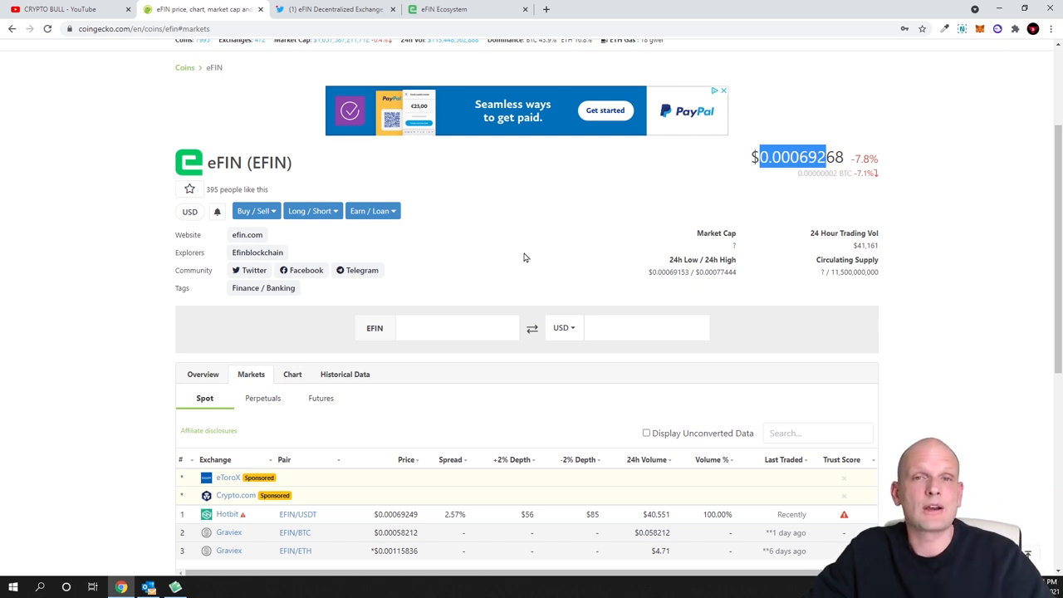